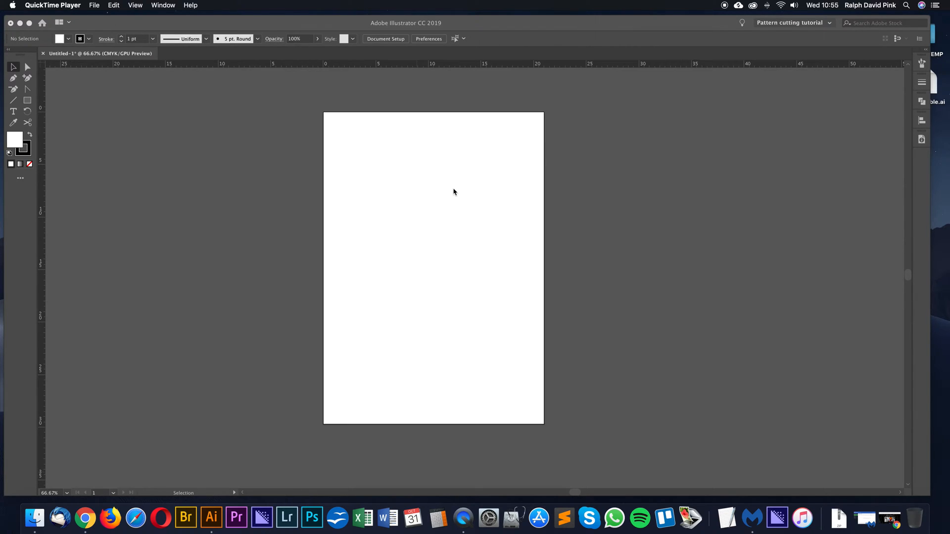
pyautogui.moveTo(442, 86)
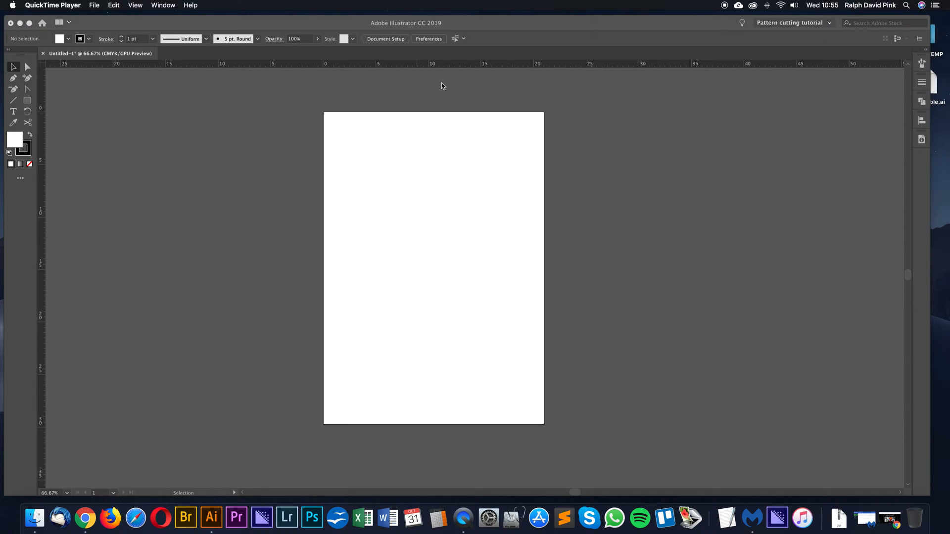
pyautogui.moveTo(442, 92)
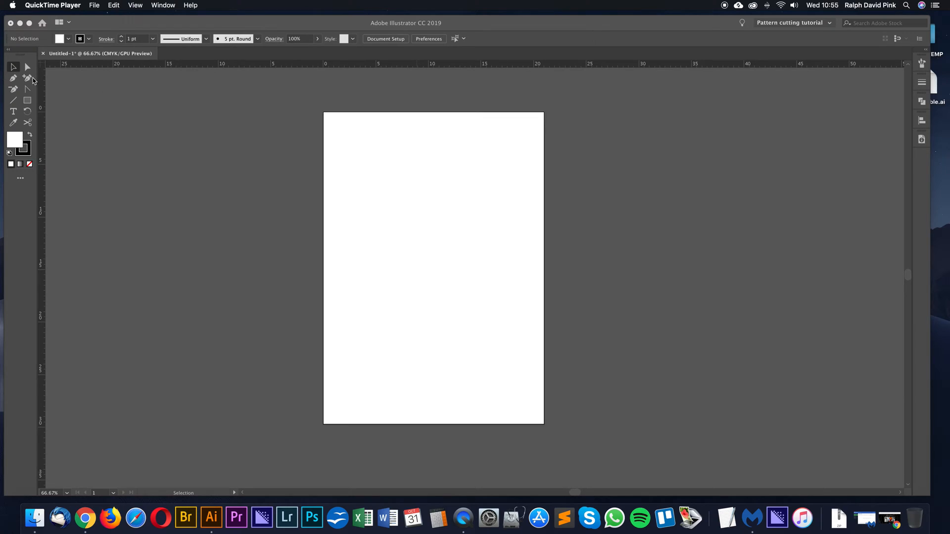
pyautogui.moveTo(718, 122)
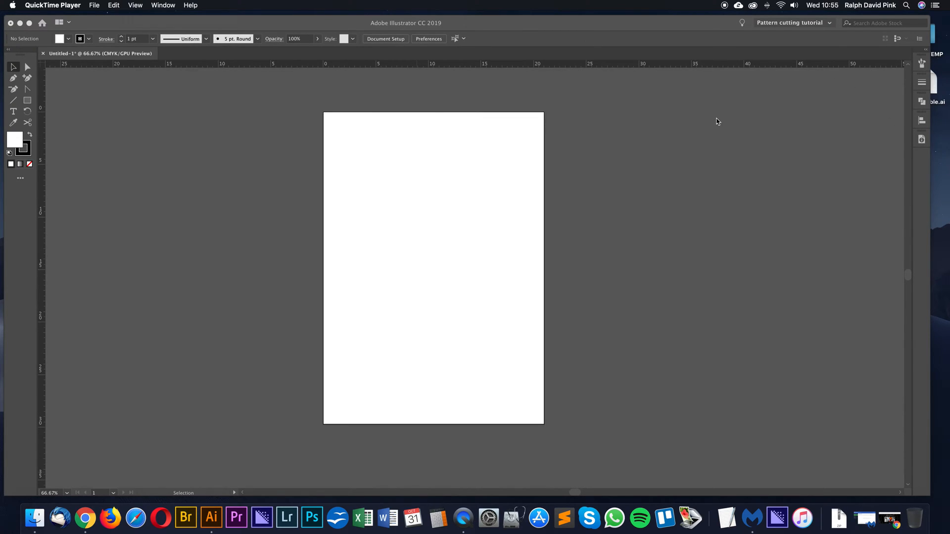
pyautogui.moveTo(726, 124)
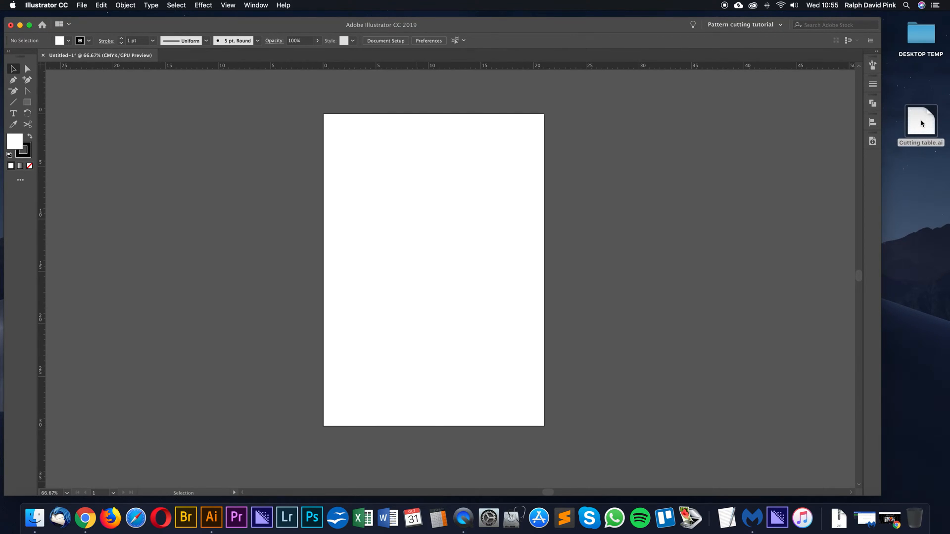
# Open Cutting table.ai from the desktop to show its pattern symbol key
pyautogui.doubleClick(920, 121)
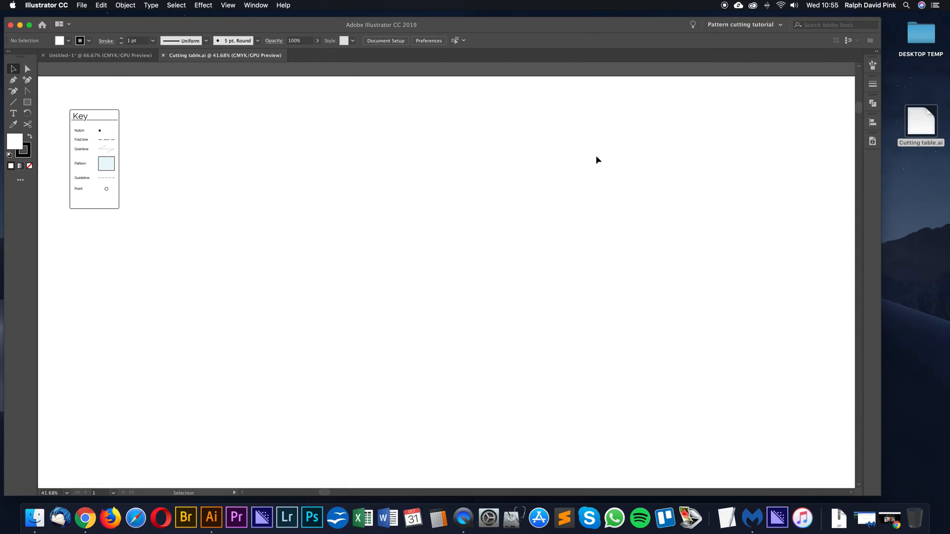
pyautogui.moveTo(175, 156)
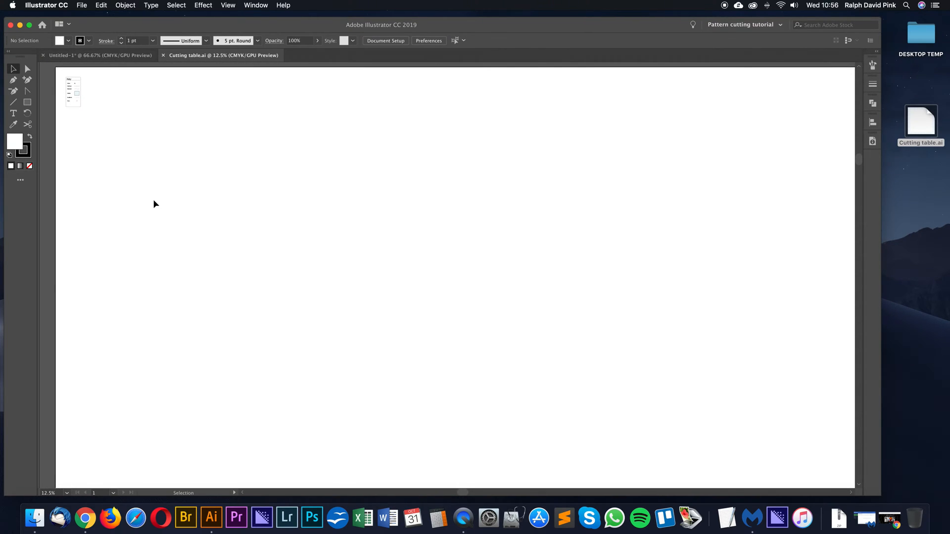
pyautogui.moveTo(162, 207)
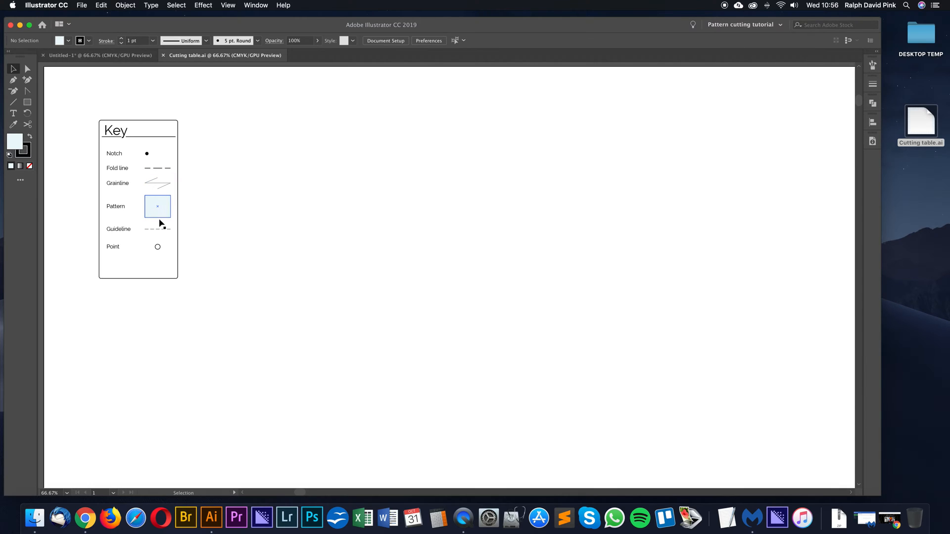
pyautogui.moveTo(158, 246)
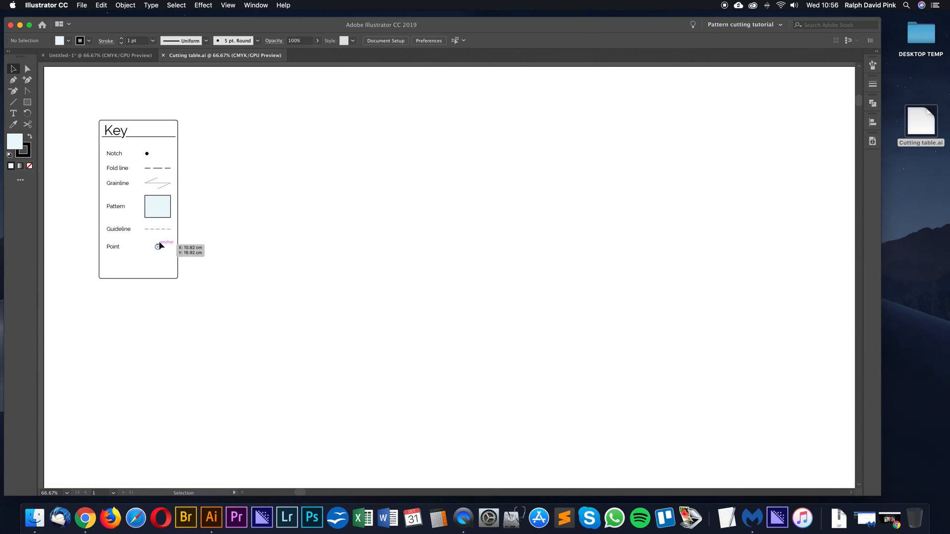
pyautogui.moveTo(162, 235)
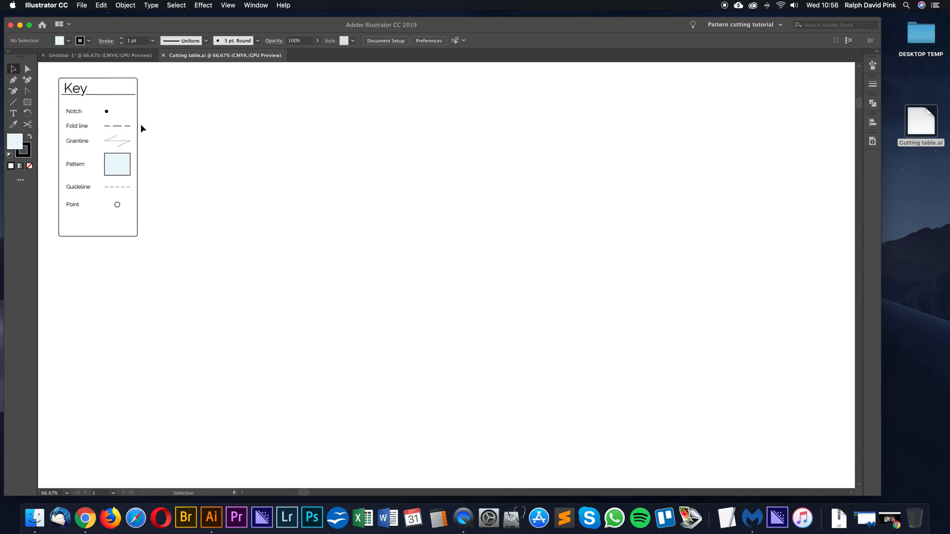
pyautogui.moveTo(563, 189)
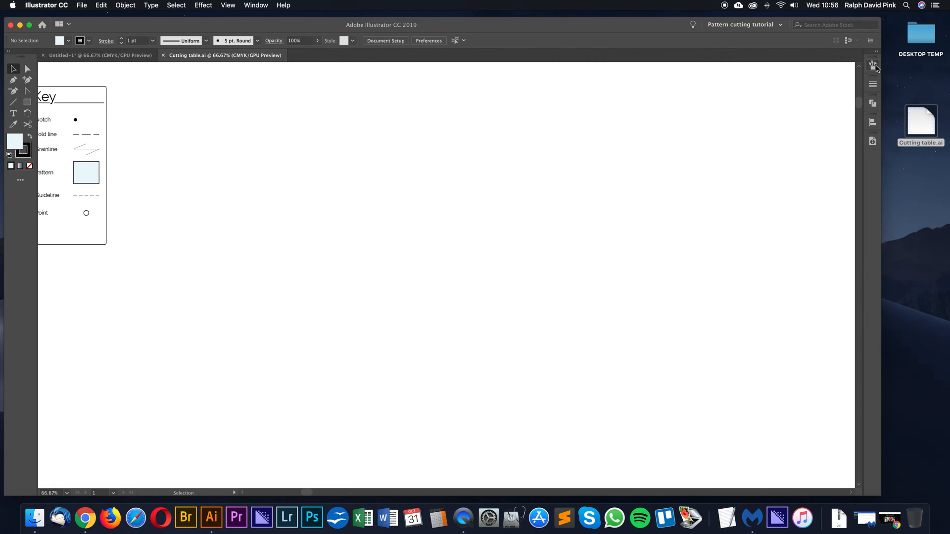
pyautogui.moveTo(873, 65)
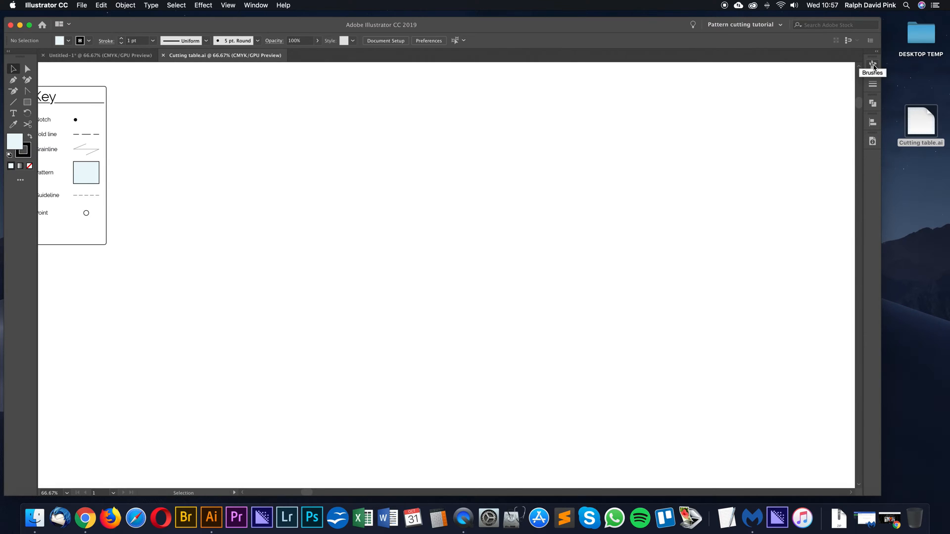
pyautogui.click(873, 64)
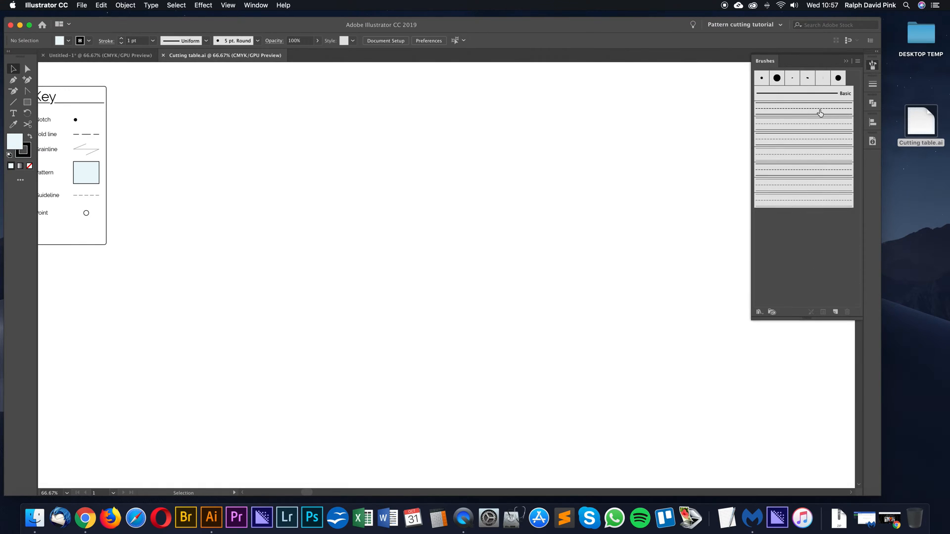
pyautogui.moveTo(821, 113)
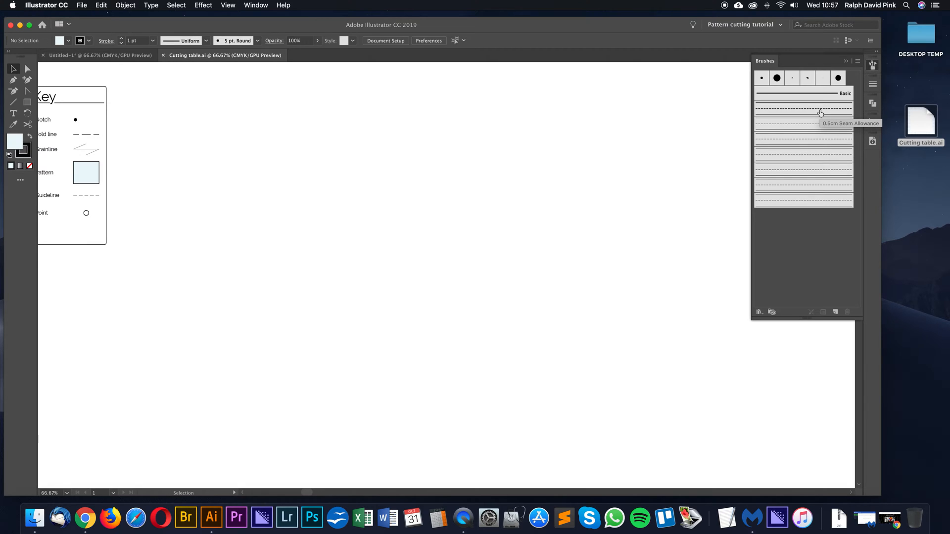
pyautogui.moveTo(804, 126)
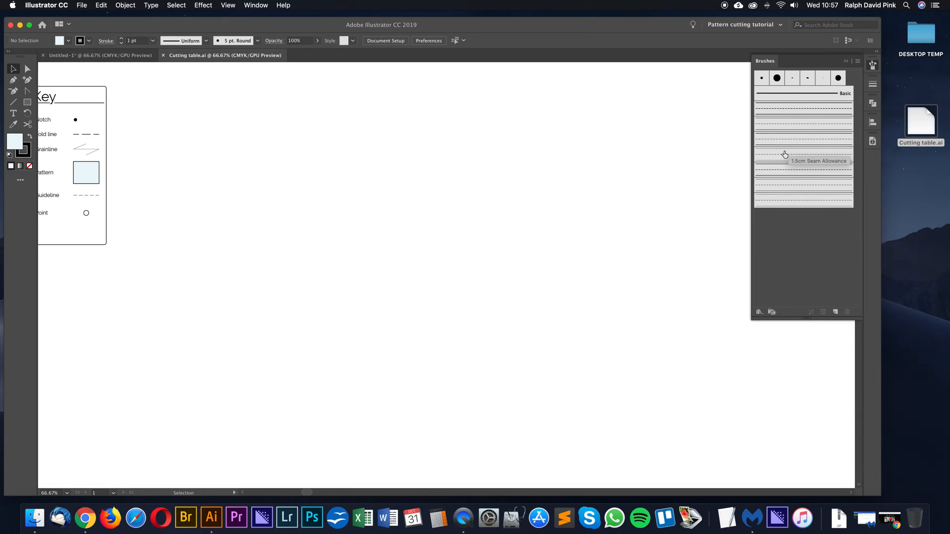
pyautogui.moveTo(777, 200)
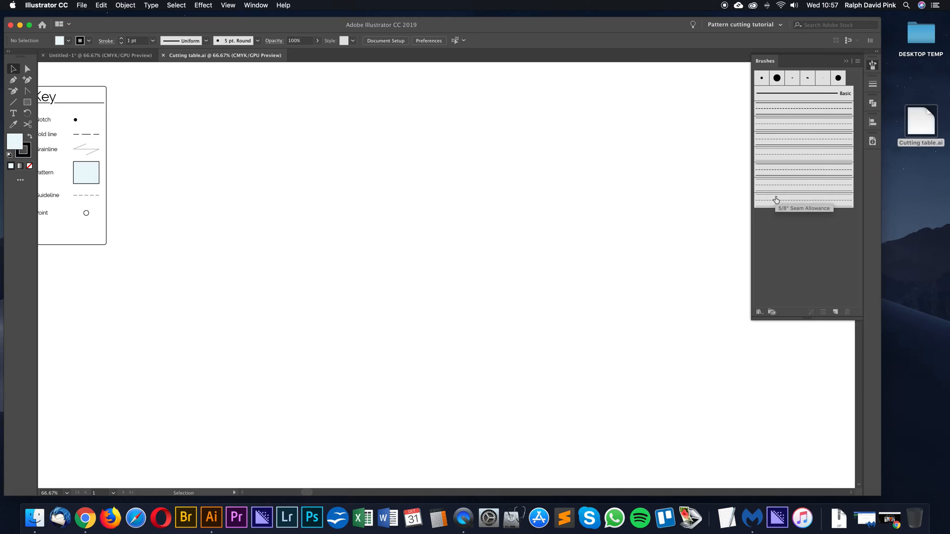
pyautogui.moveTo(664, 189)
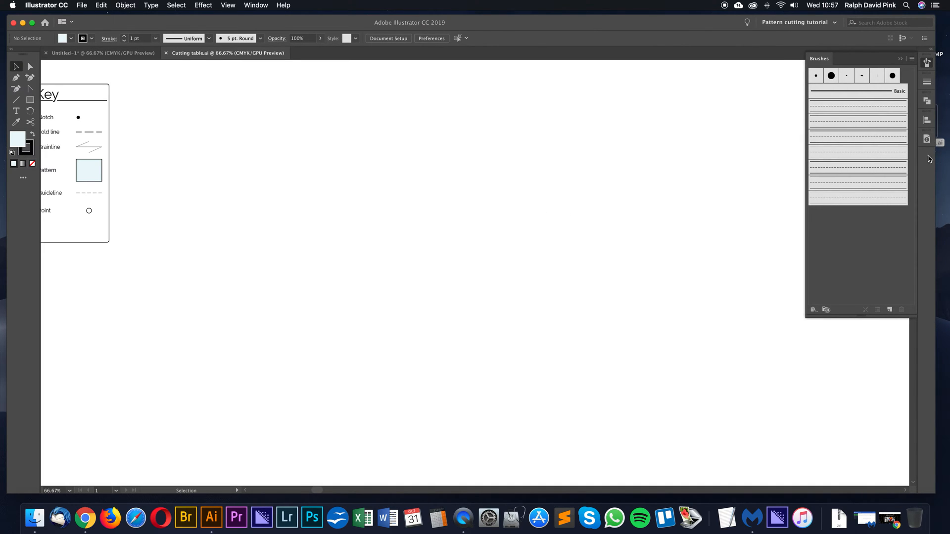
pyautogui.moveTo(447, 176)
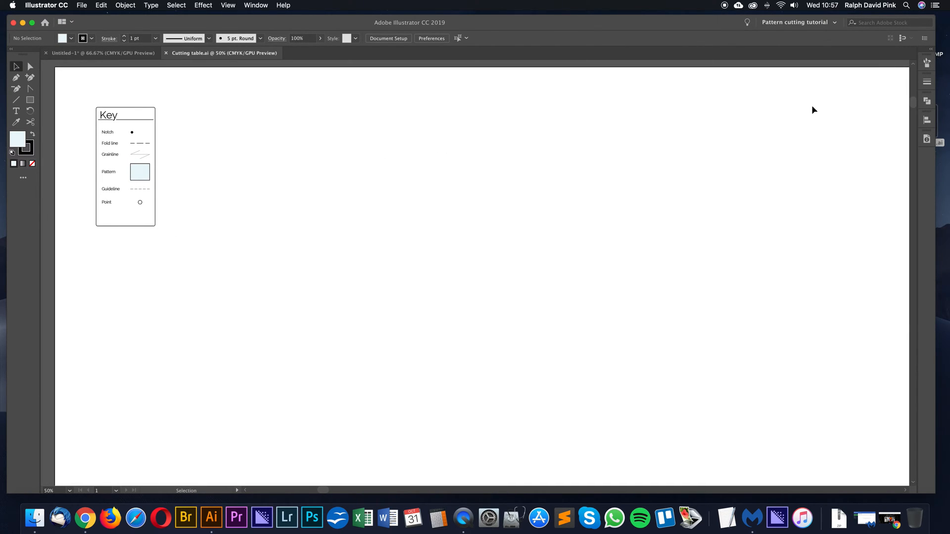
pyautogui.moveTo(349, 74)
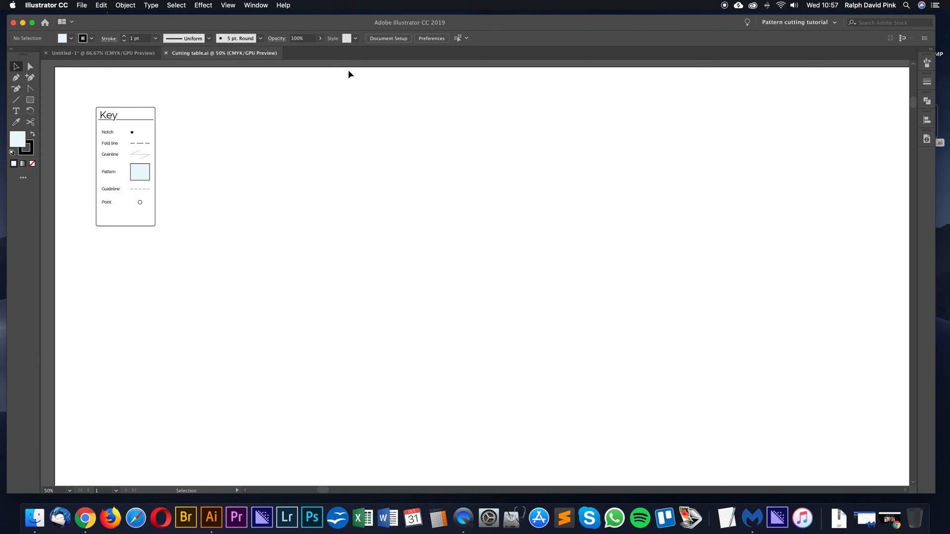
pyautogui.moveTo(261, 41)
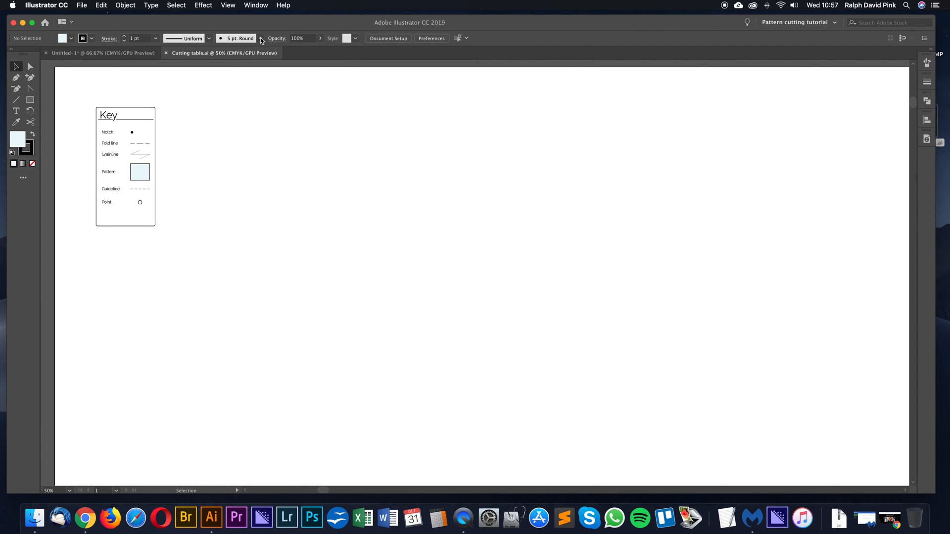
# Turn on rulers and set the General measurement unit to Centimeters
pyautogui.click(228, 5)
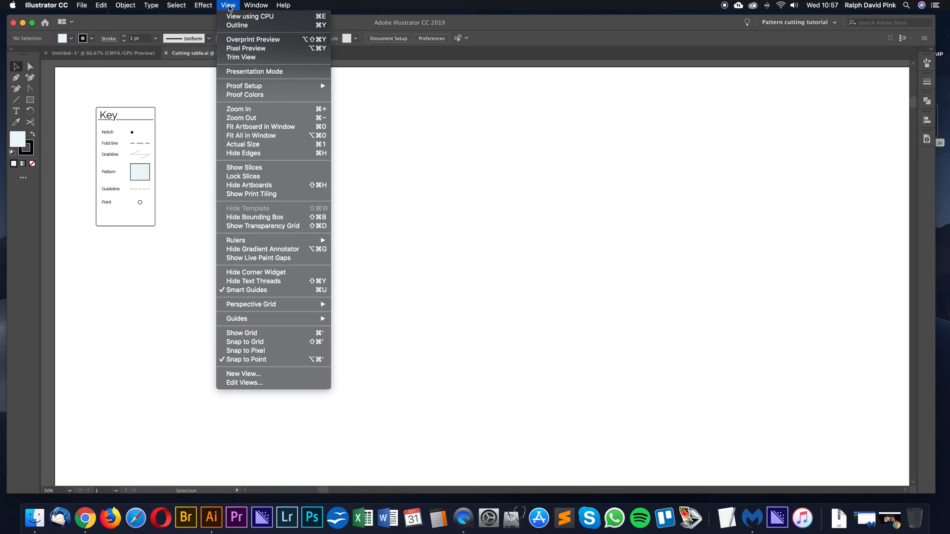
pyautogui.moveTo(235, 240)
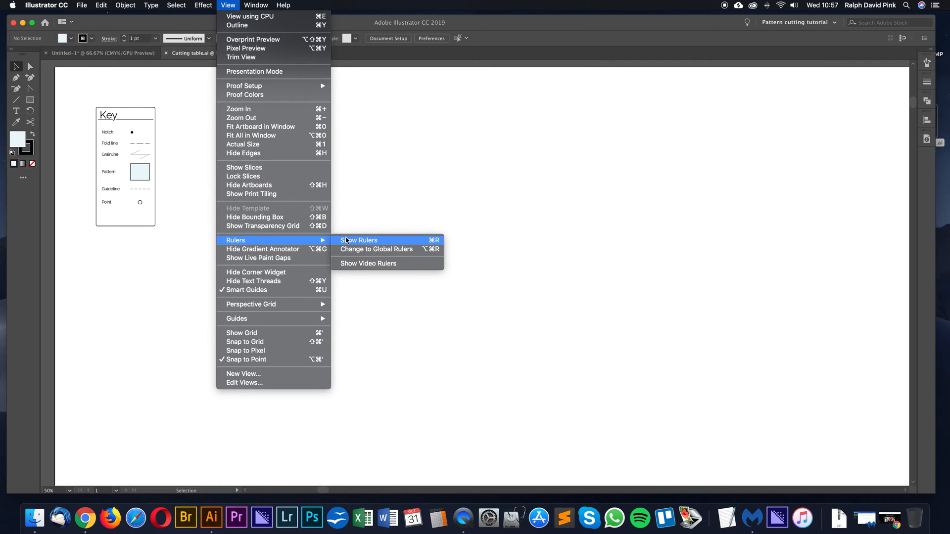
pyautogui.click(359, 240)
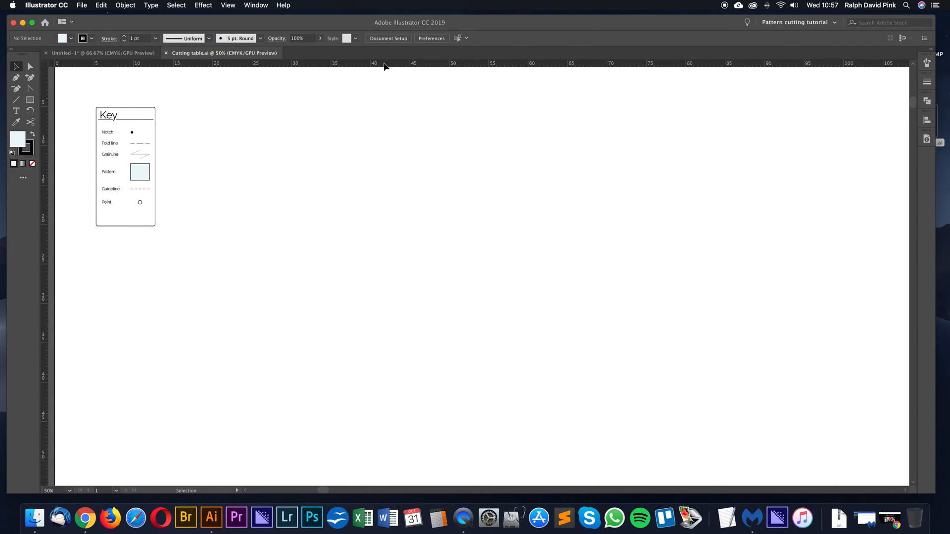
pyautogui.moveTo(47, 78)
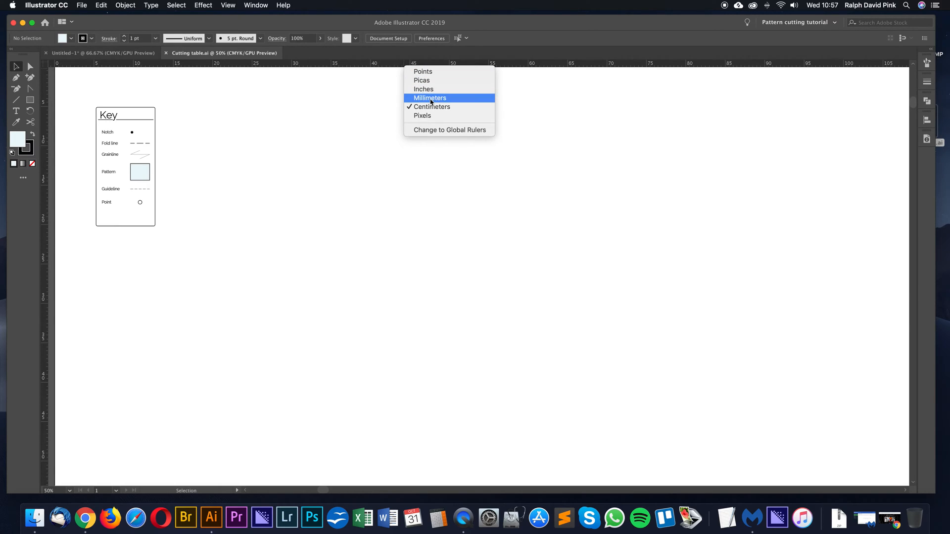
pyautogui.moveTo(430, 107)
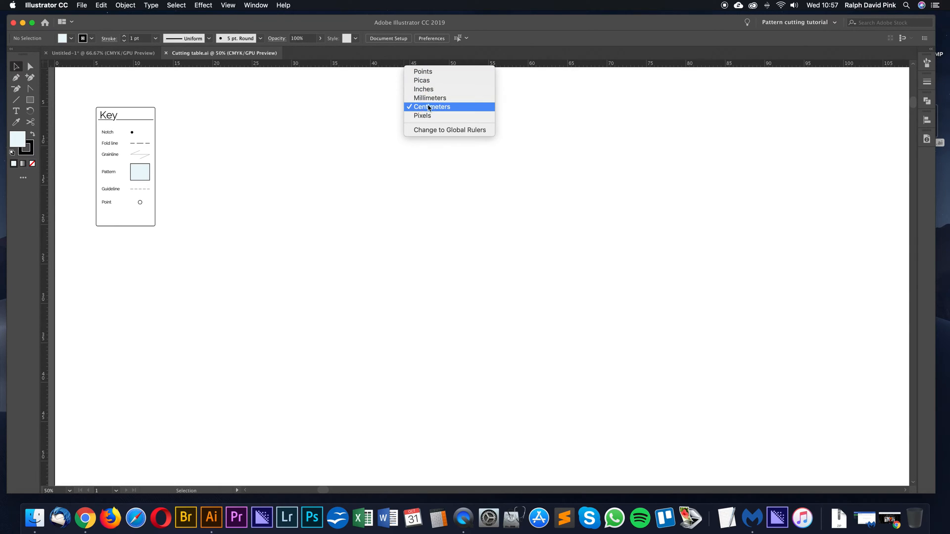
pyautogui.moveTo(424, 90)
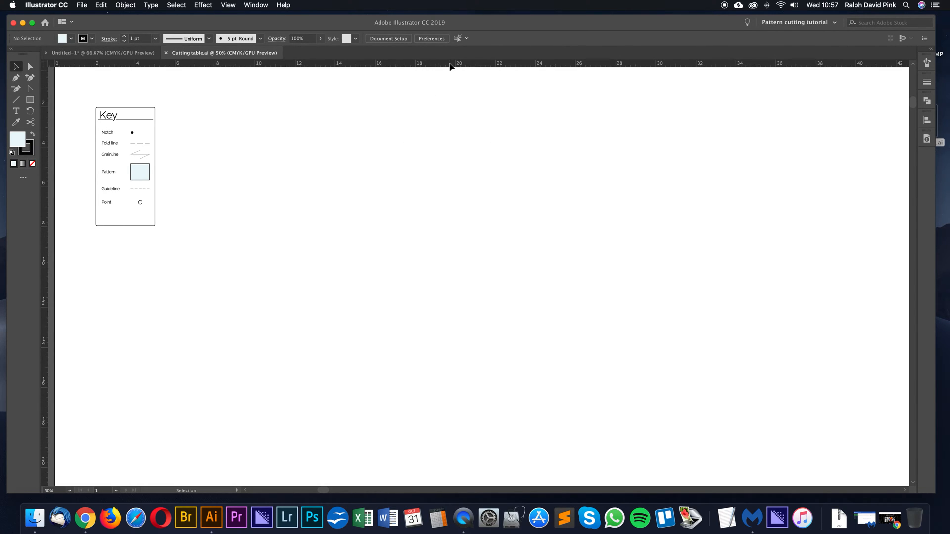
pyautogui.click(101, 5)
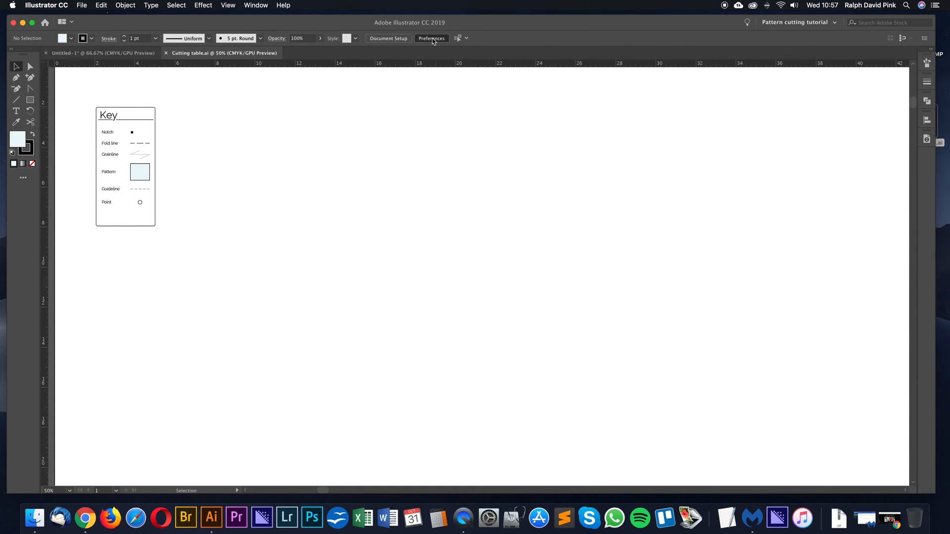
pyautogui.click(431, 38)
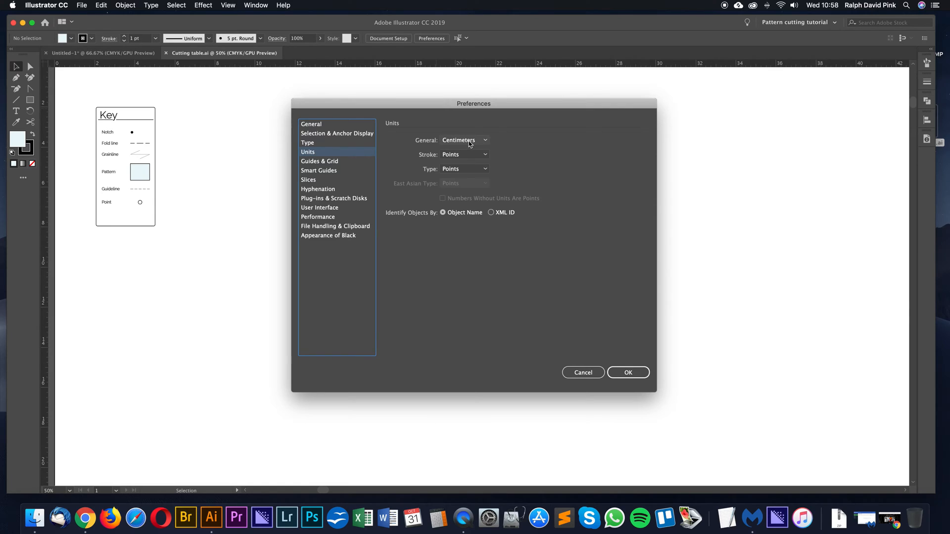
pyautogui.click(463, 140)
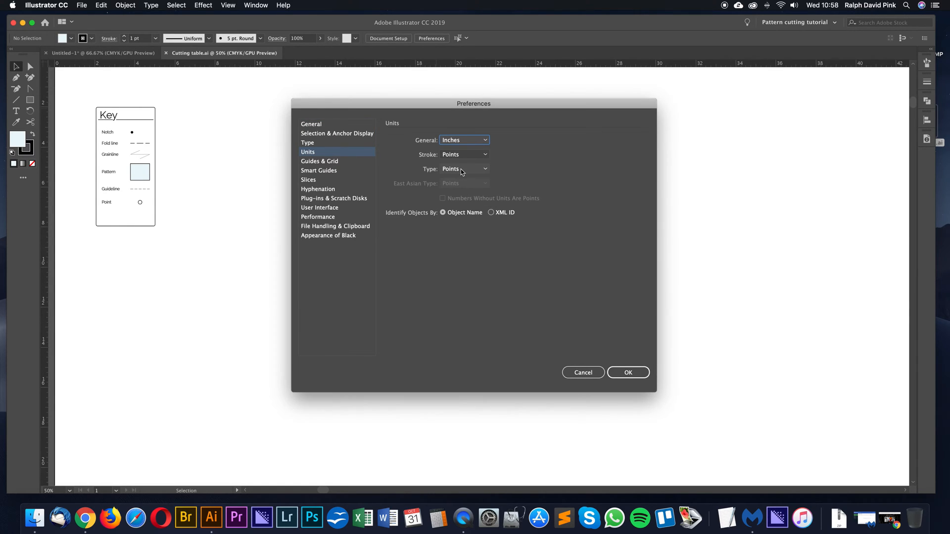
pyautogui.click(465, 140)
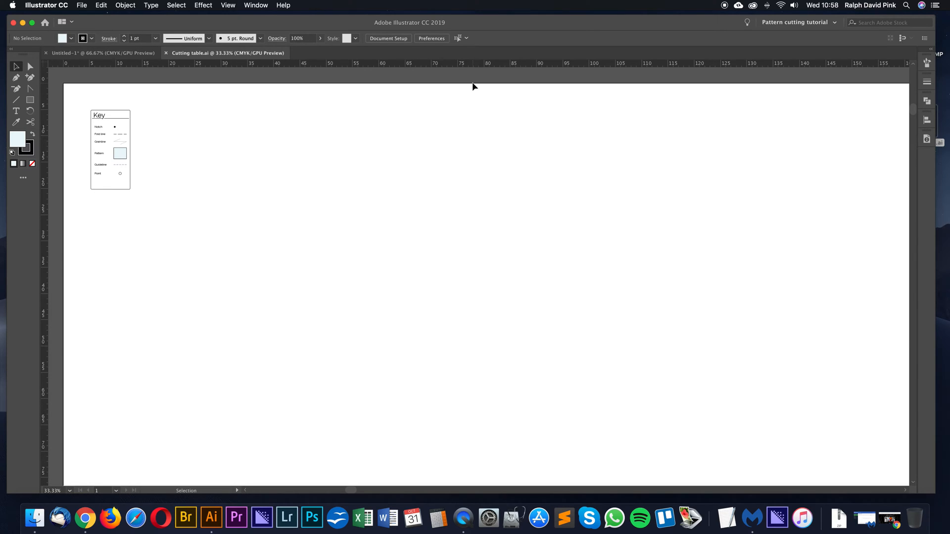
# Save the table to the Desktop as 'Cutting table CM.ai'
pyautogui.click(81, 5)
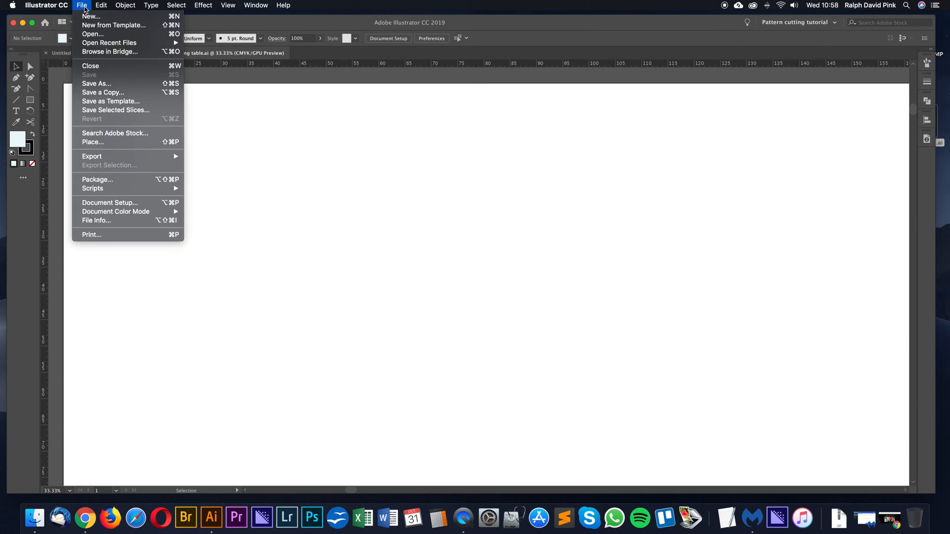
pyautogui.click(90, 16)
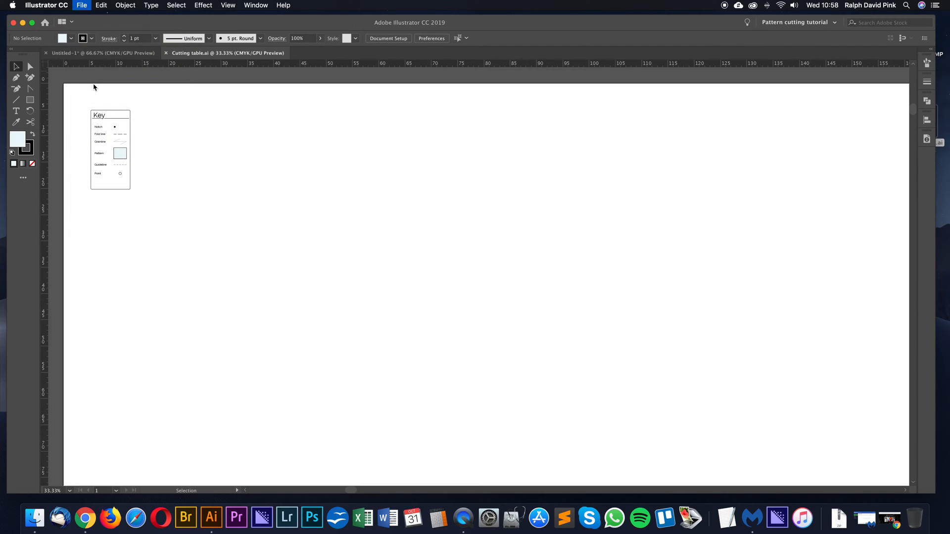
pyautogui.click(81, 5)
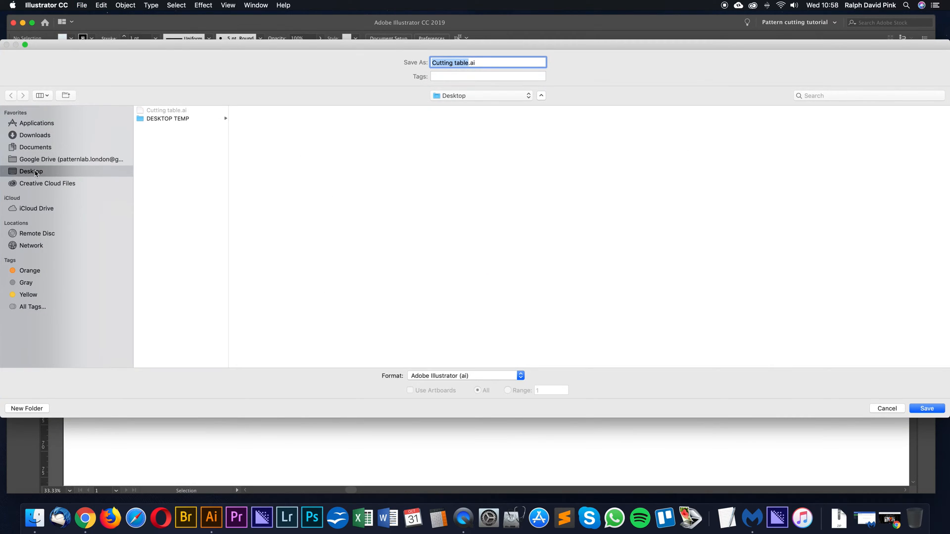
pyautogui.click(518, 62)
pyautogui.write(' CM')
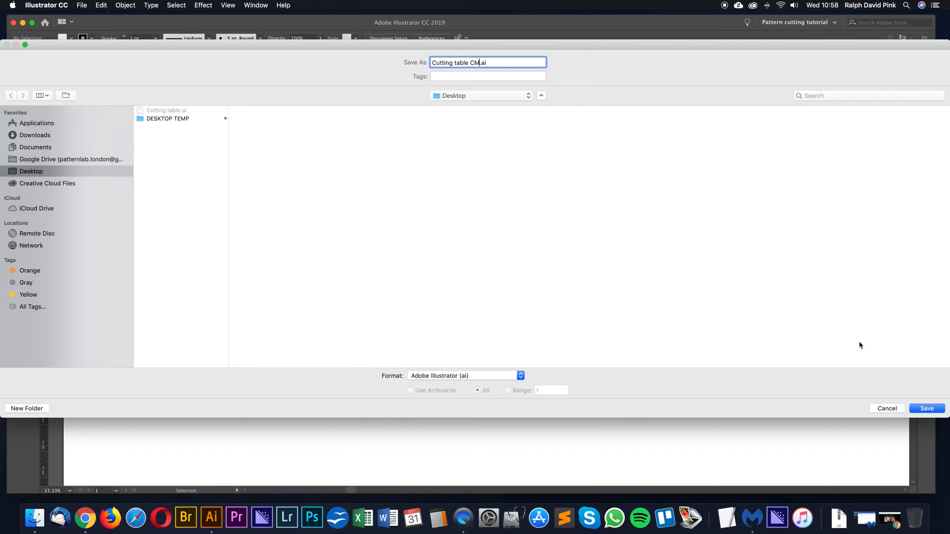
pyautogui.click(927, 408)
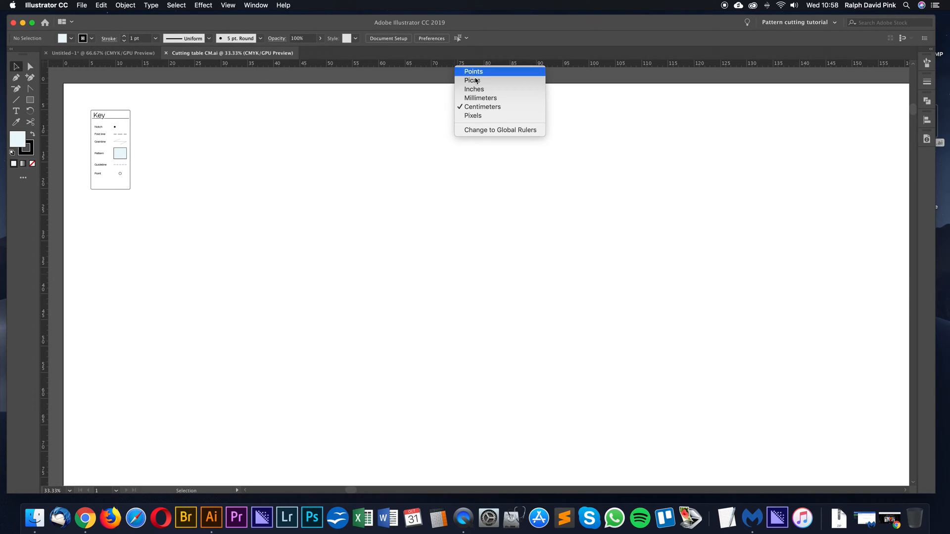
# Switch rulers and General units to Inches, then save as 'Cutting table INCHES.ai'
pyautogui.click(472, 80)
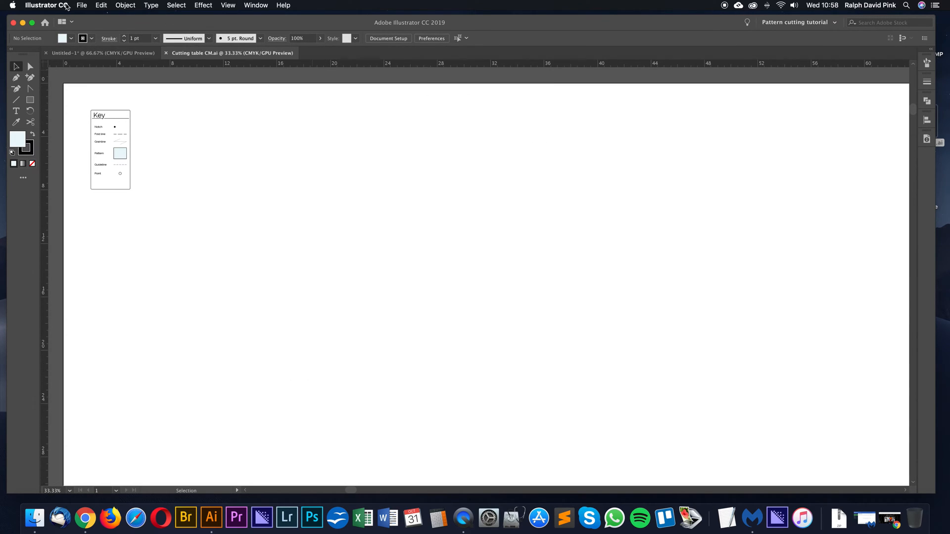
pyautogui.click(431, 38)
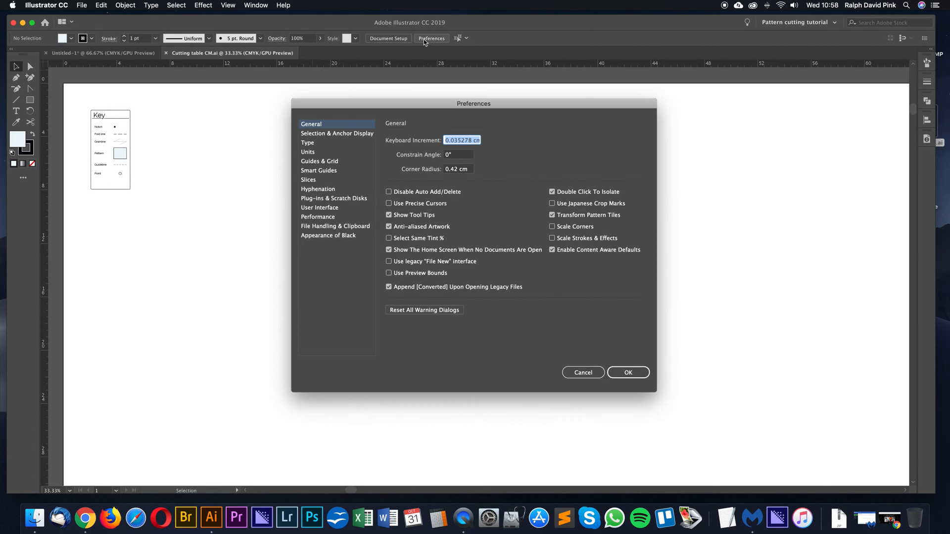
pyautogui.click(308, 152)
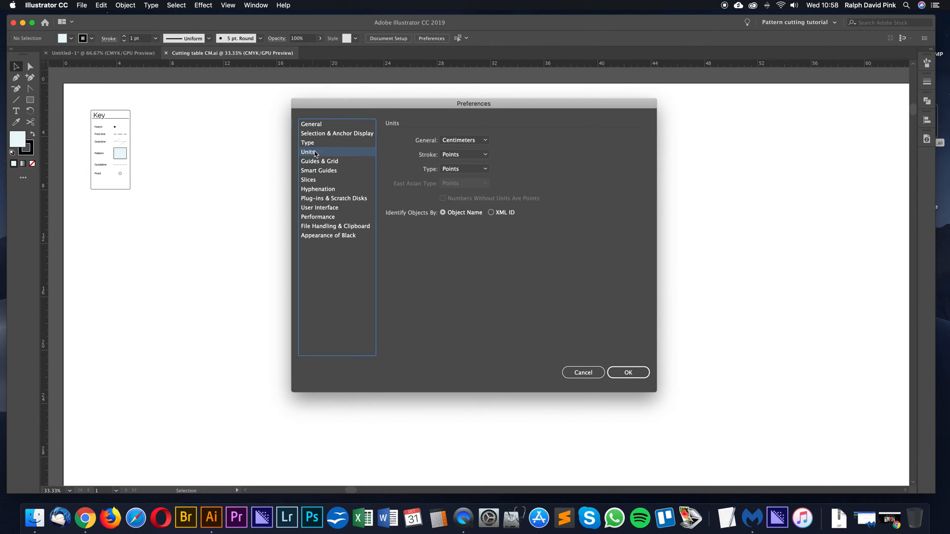
pyautogui.click(464, 140)
pyautogui.write('Cutting table INCHES.ai')
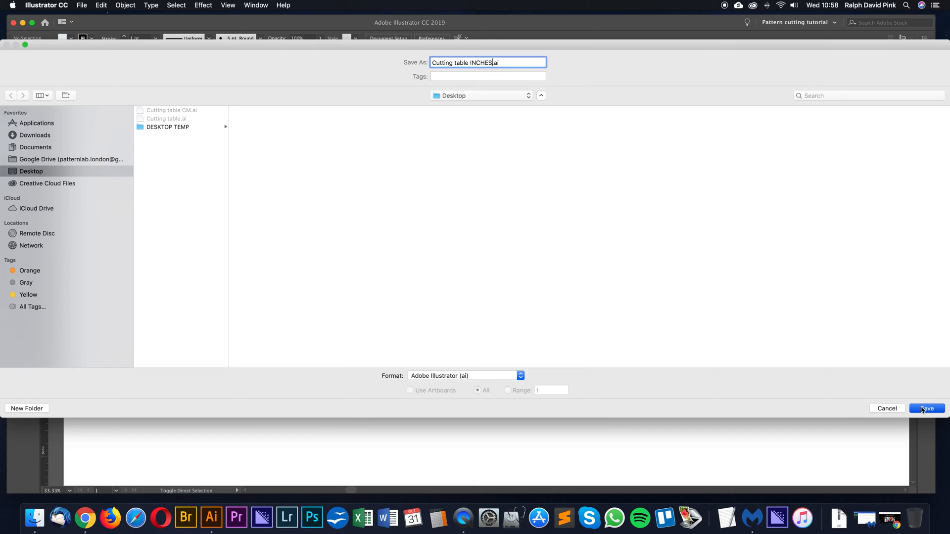
pyautogui.click(926, 408)
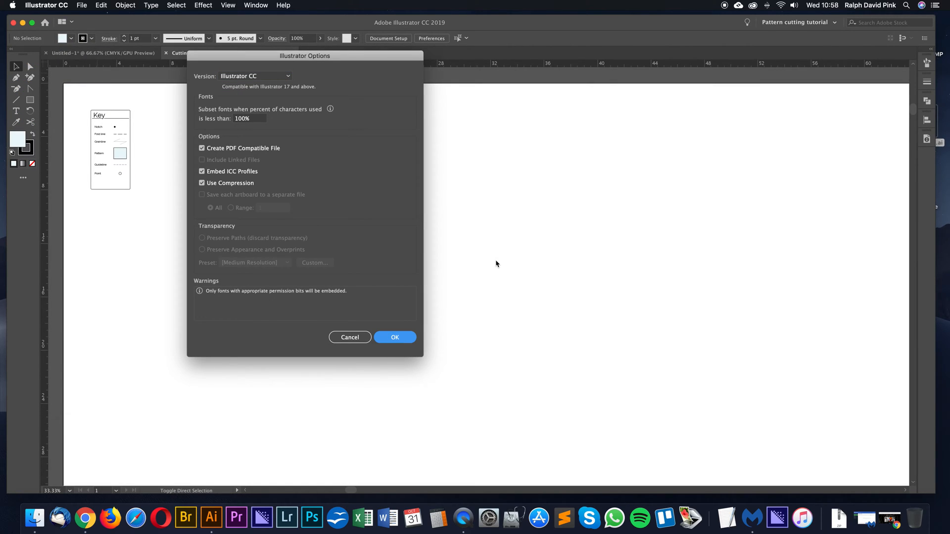
pyautogui.click(394, 337)
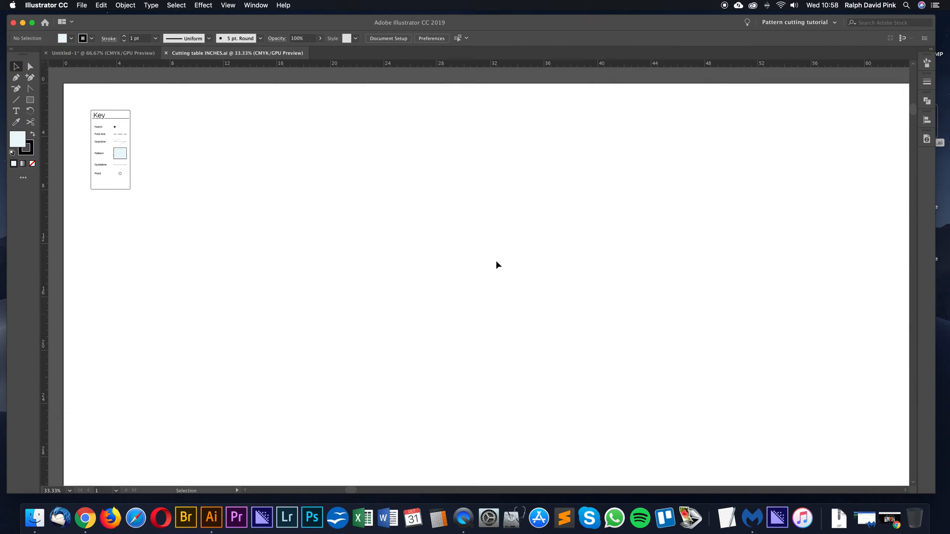
pyautogui.moveTo(858, 200)
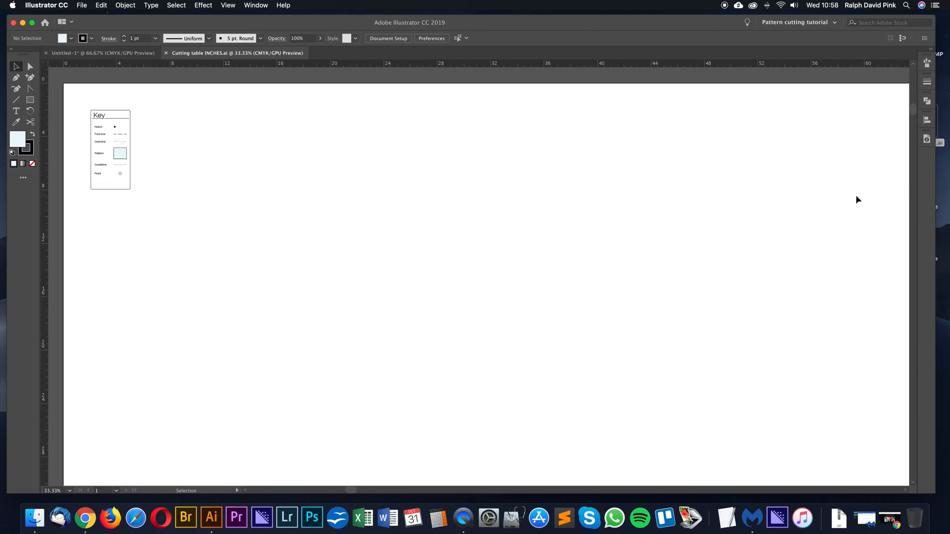
pyautogui.moveTo(445, 66)
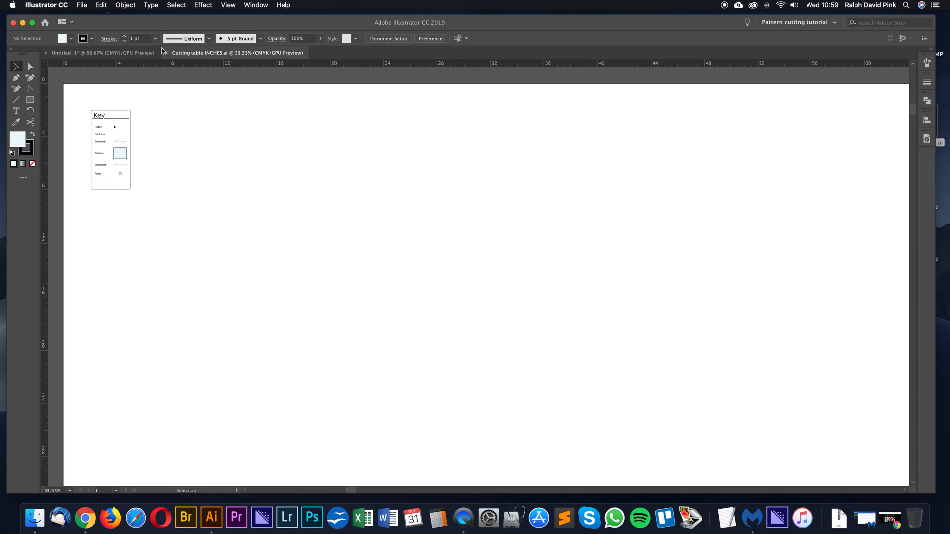
# Close the INCHES tab, discard Untitled-1, and reopen Cutting table CM.ai
pyautogui.click(45, 53)
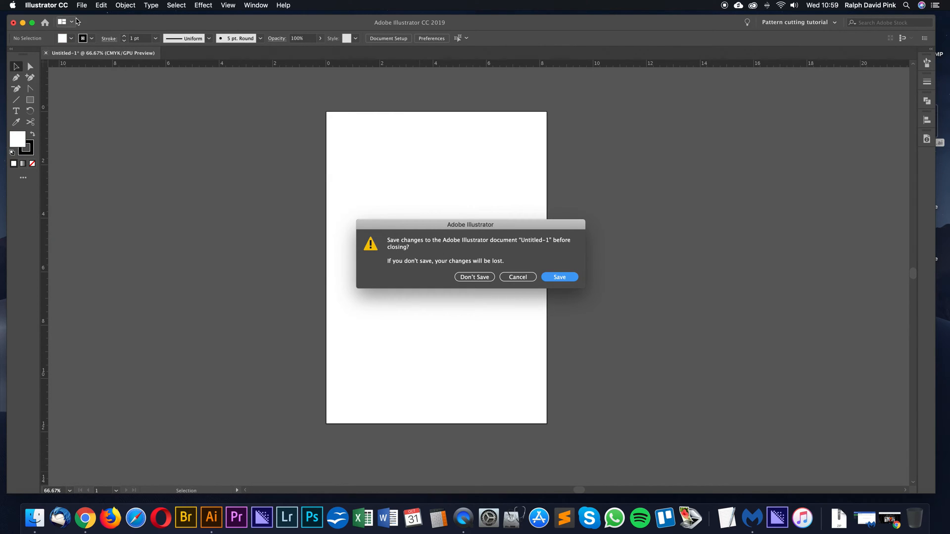
pyautogui.click(474, 277)
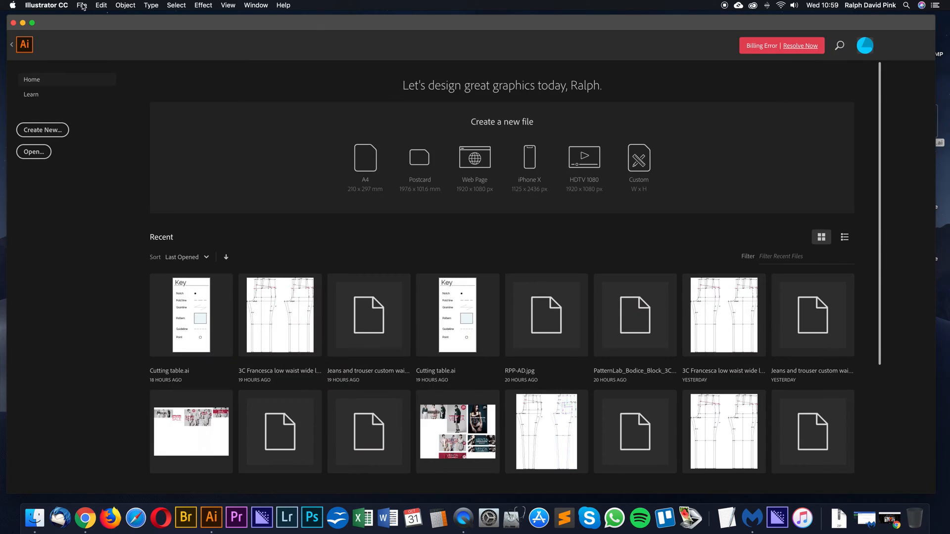
pyautogui.click(34, 151)
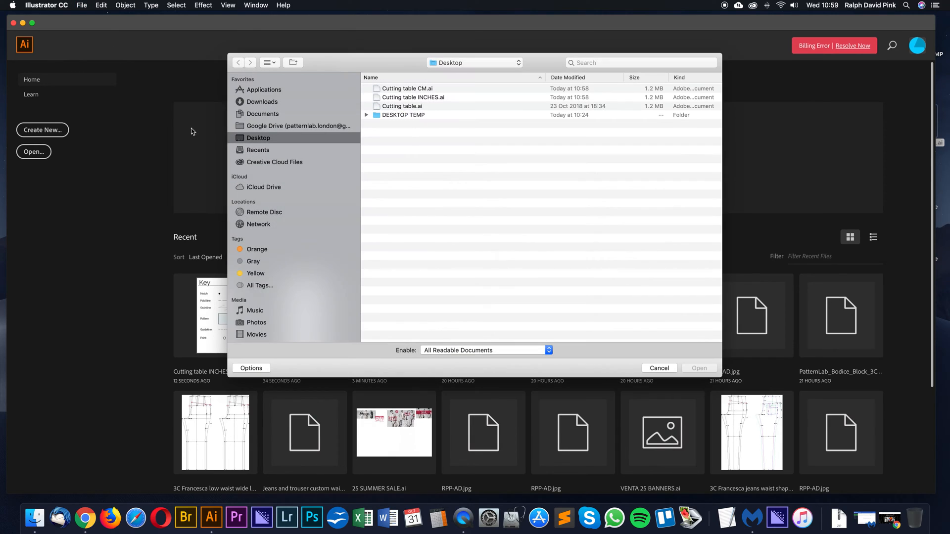
pyautogui.click(407, 88)
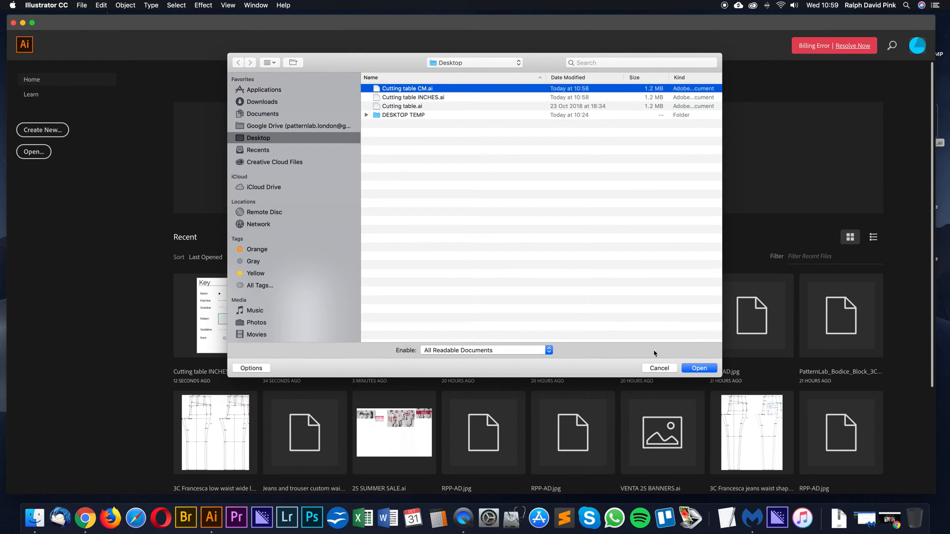
pyautogui.click(699, 367)
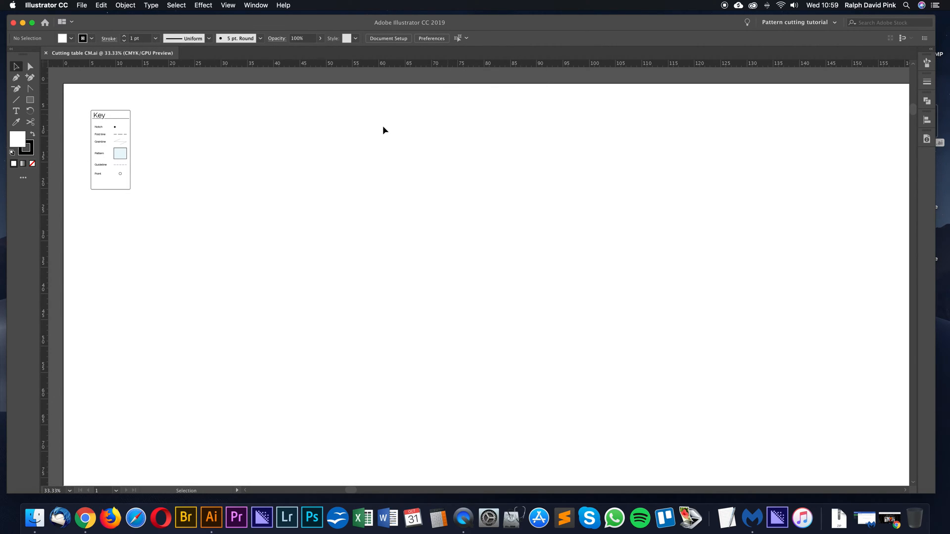
# Change the General unit preference to Centimeters and confirm
pyautogui.click(432, 38)
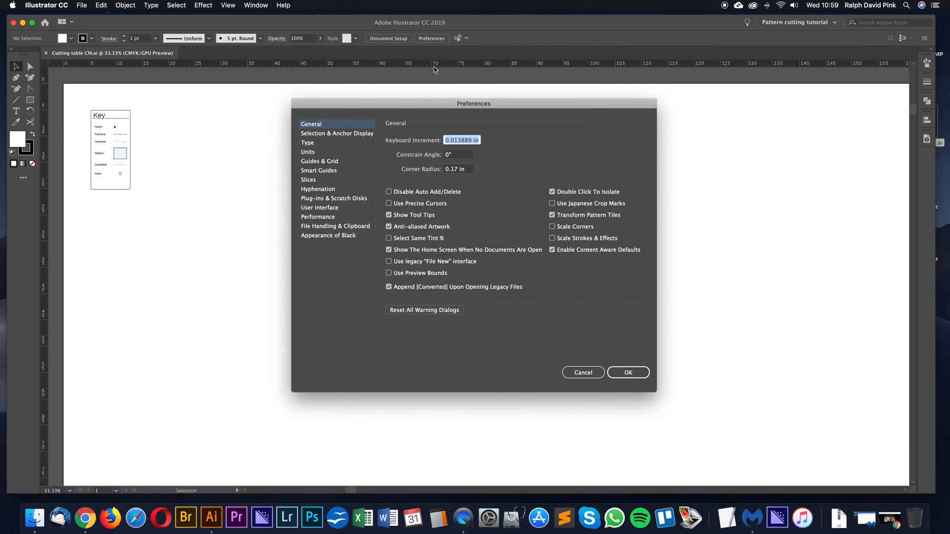
pyautogui.click(308, 152)
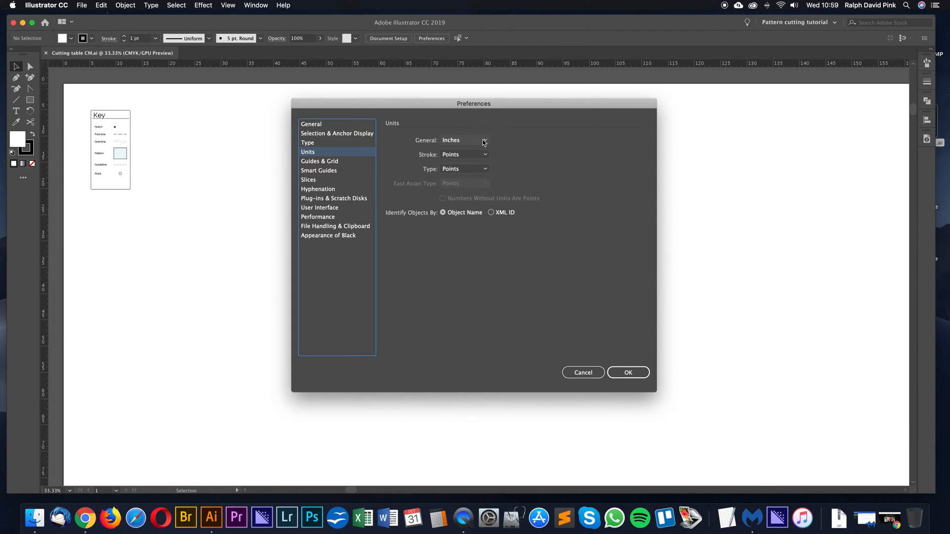
pyautogui.click(463, 140)
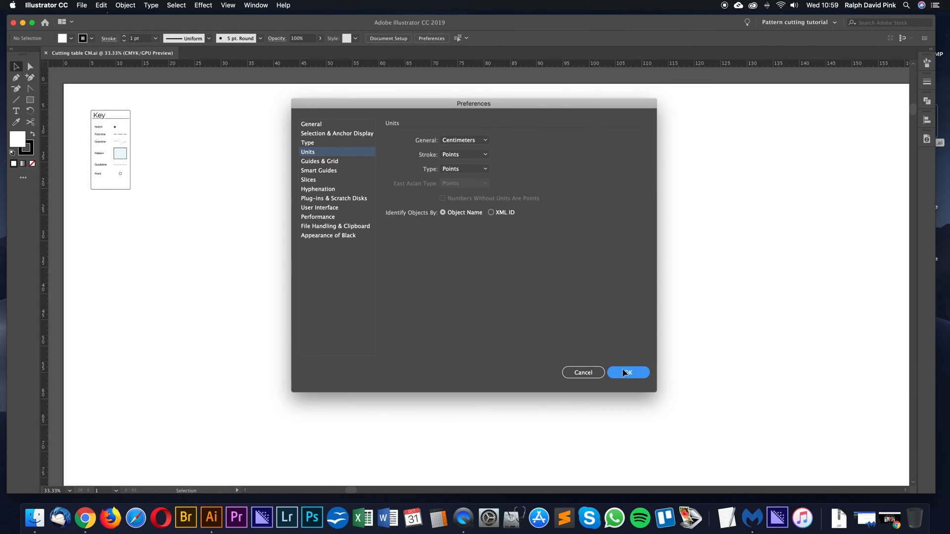
pyautogui.click(628, 372)
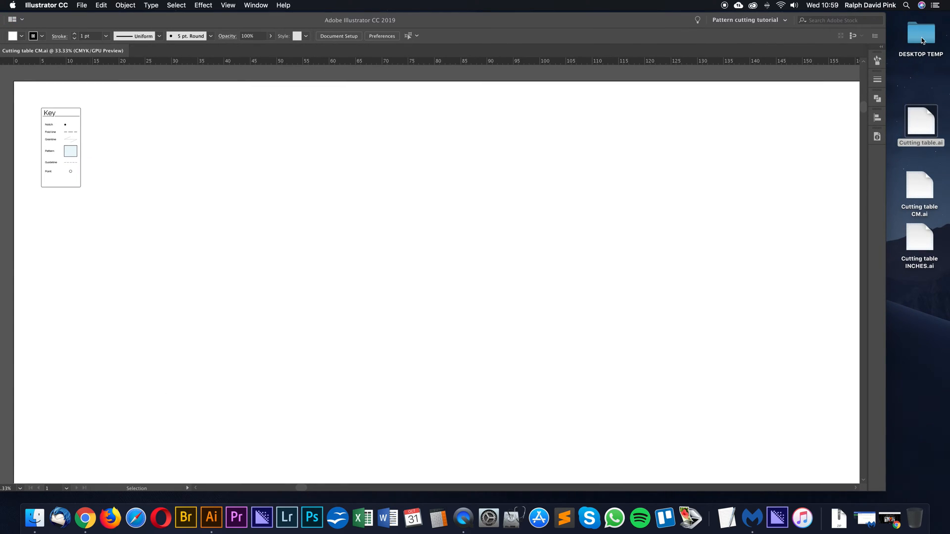
# Sort DESKTOP TEMP by date modified and drag Bodice block.svg onto the desktop
pyautogui.doubleClick(920, 33)
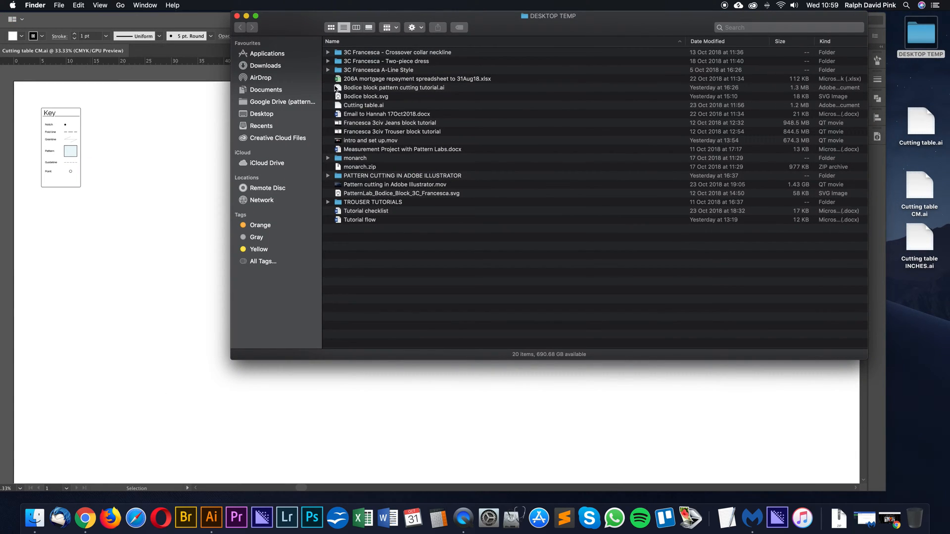
pyautogui.click(708, 41)
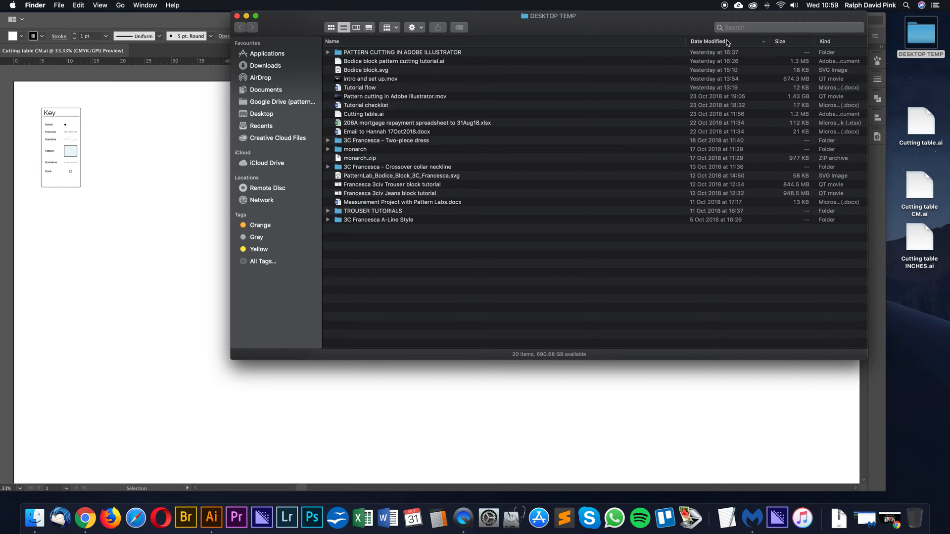
pyautogui.click(366, 70)
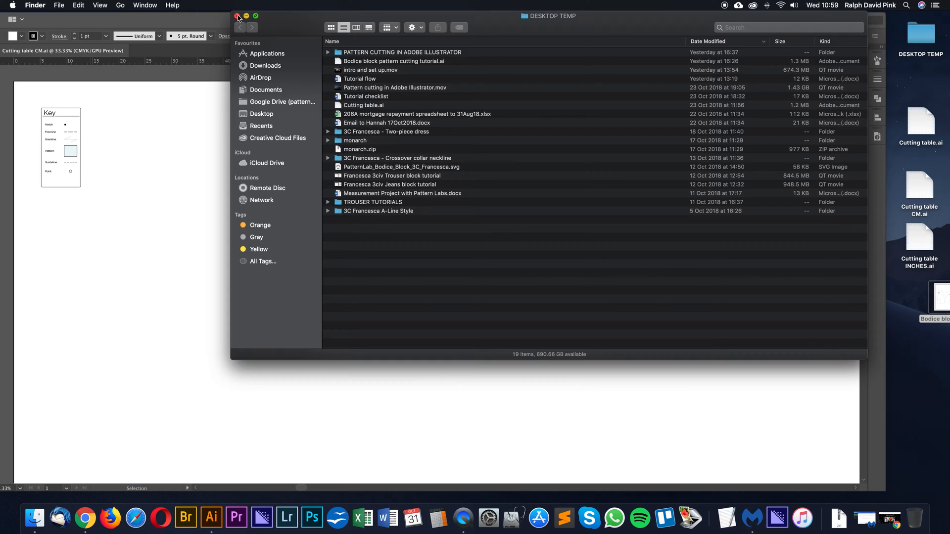
pyautogui.click(237, 16)
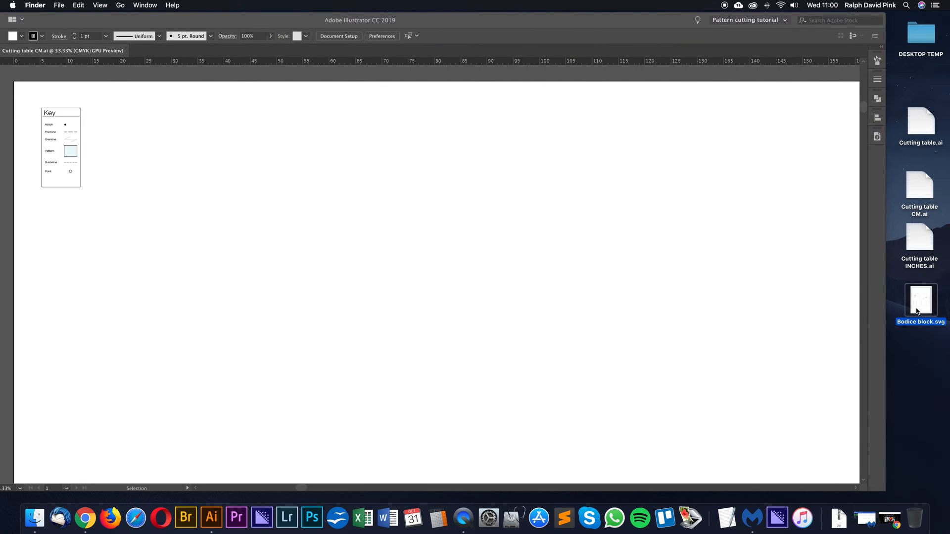
pyautogui.moveTo(918, 307)
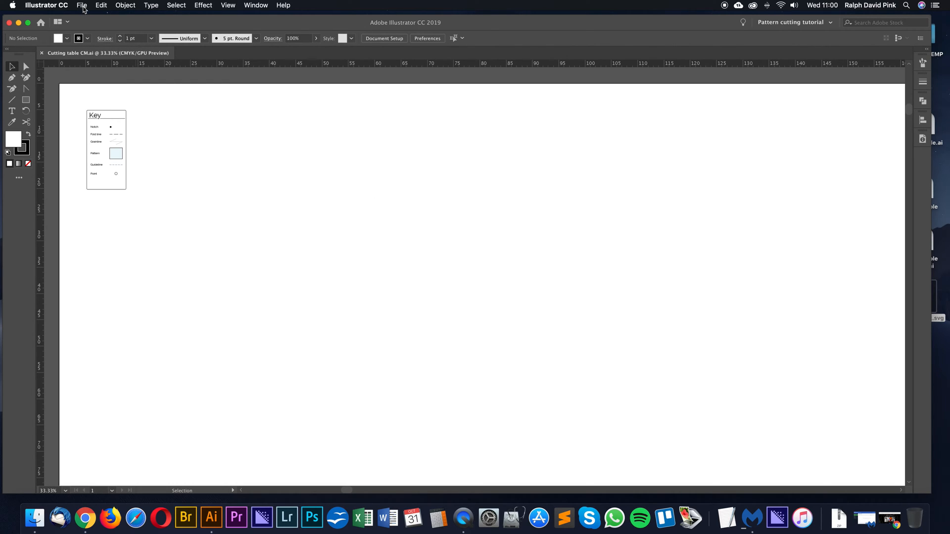
# Open Bodice block.svg from the Desktop in Illustrator
pyautogui.click(46, 5)
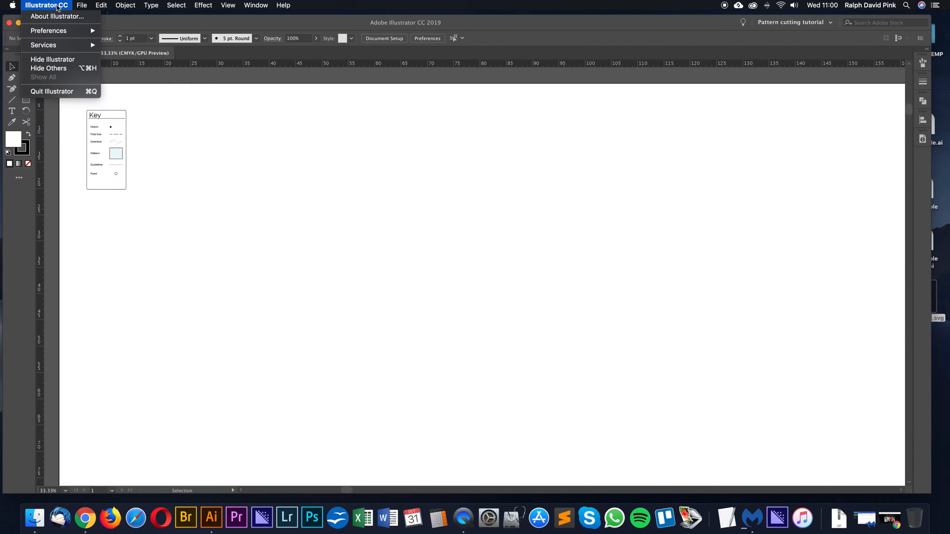
pyautogui.click(82, 5)
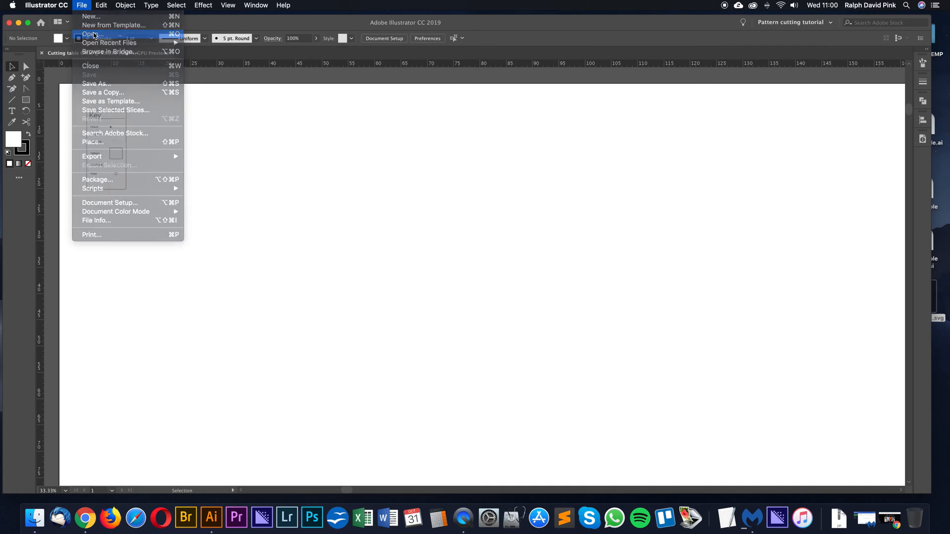
pyautogui.click(91, 34)
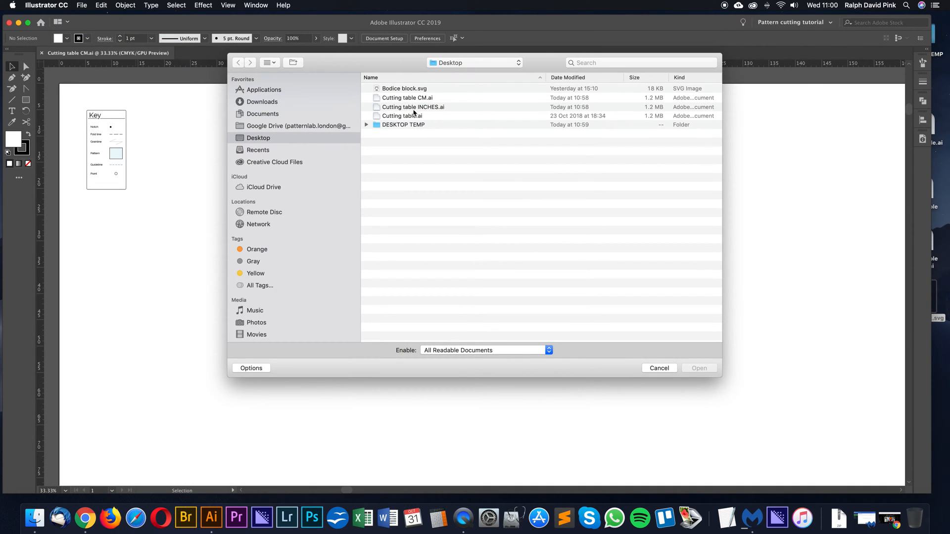
pyautogui.click(405, 89)
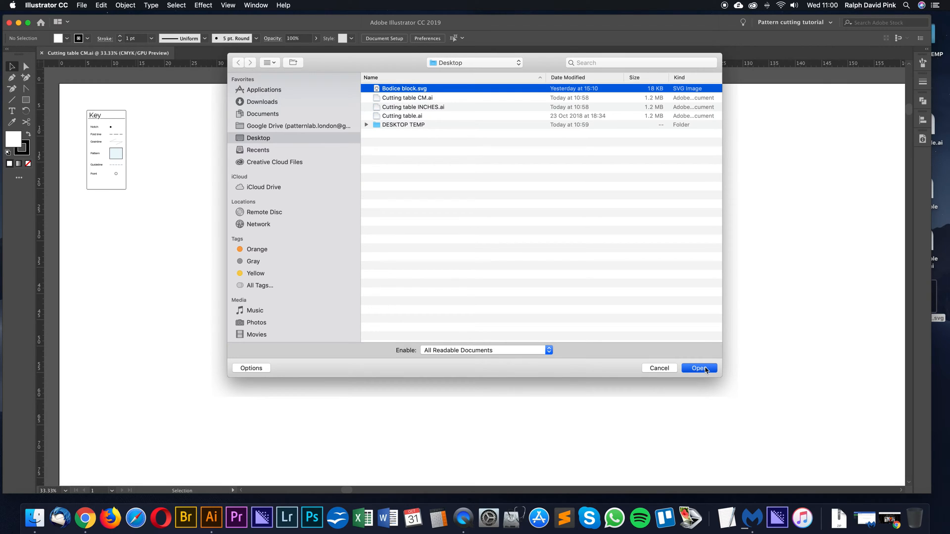
pyautogui.click(699, 368)
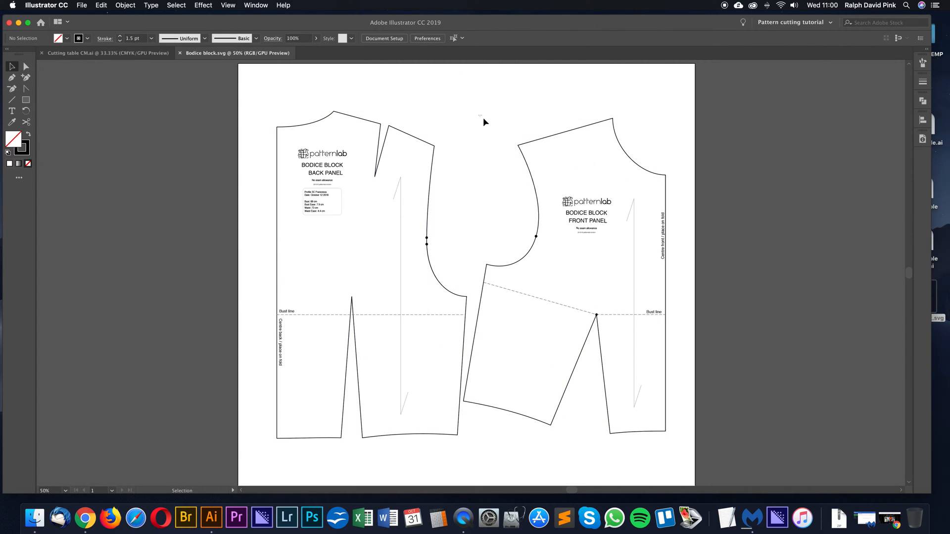
# Select all the bodice artwork with Cmd+A for copying to the cutting table
pyautogui.click(586, 212)
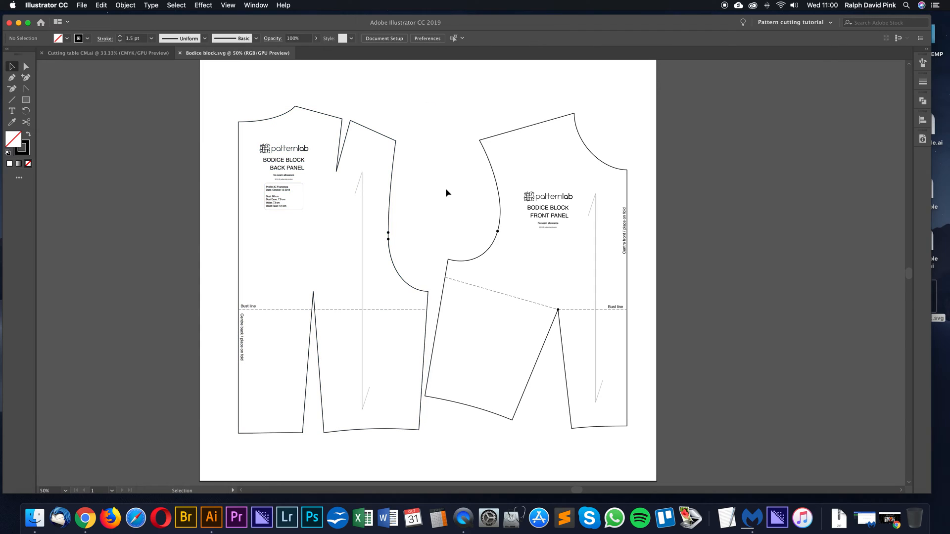
pyautogui.moveTo(454, 198)
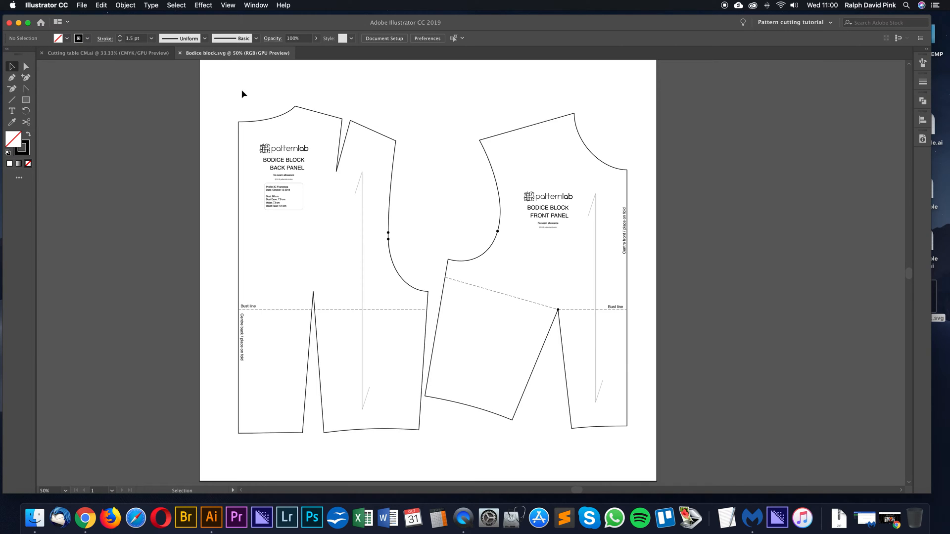
pyautogui.press('cmd+a')
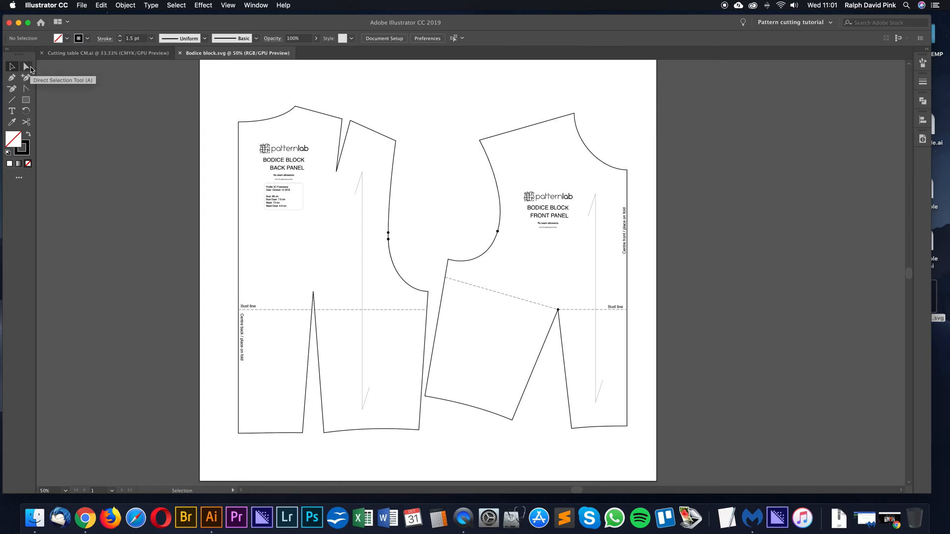
pyautogui.moveTo(27, 67)
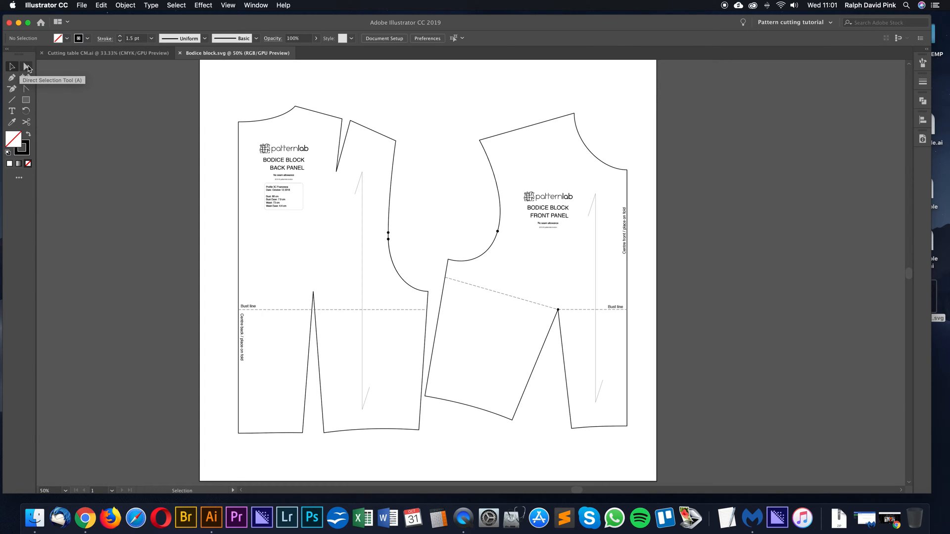
pyautogui.moveTo(417, 96)
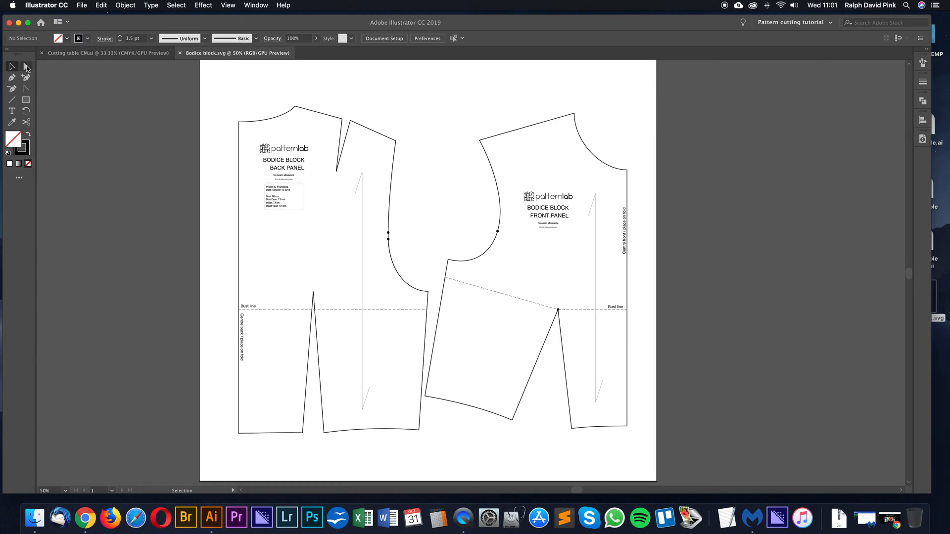
pyautogui.moveTo(241, 91)
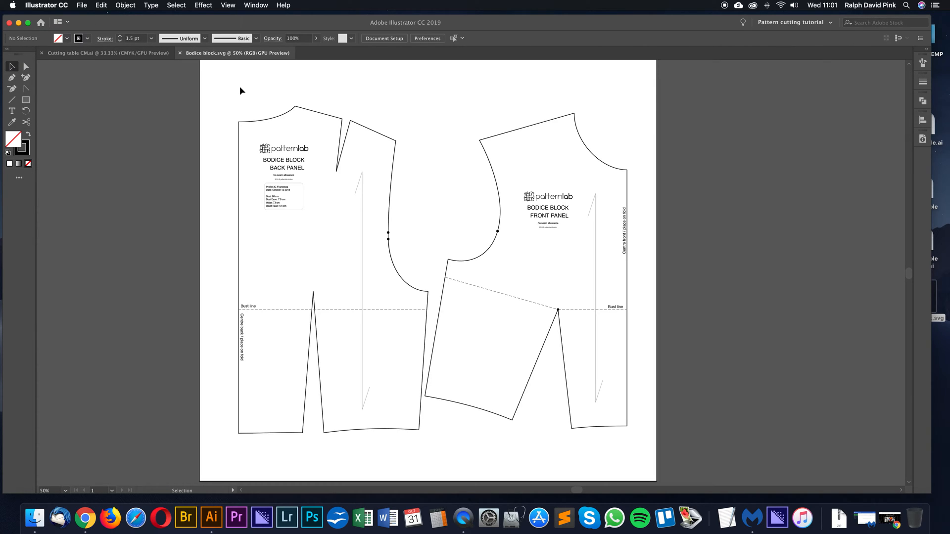
pyautogui.moveTo(11, 65)
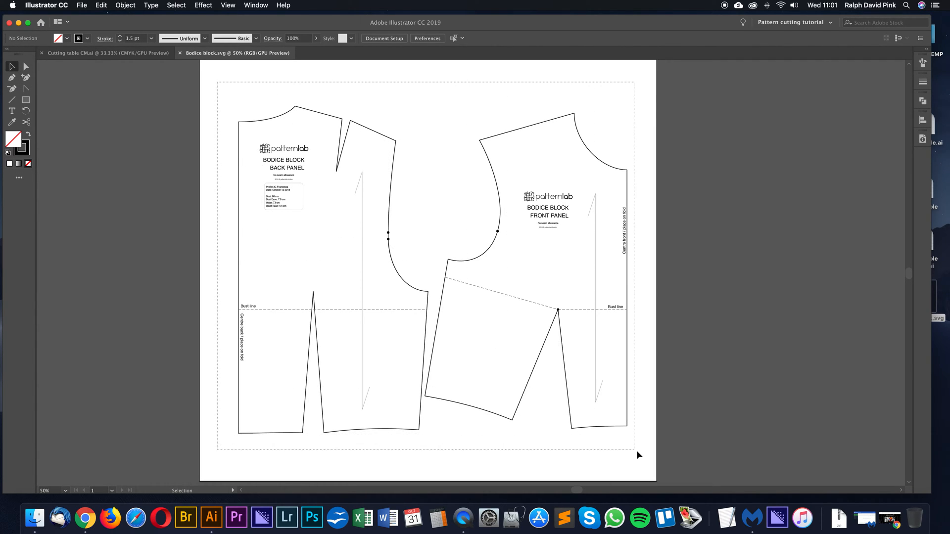
pyautogui.press('cmd+a')
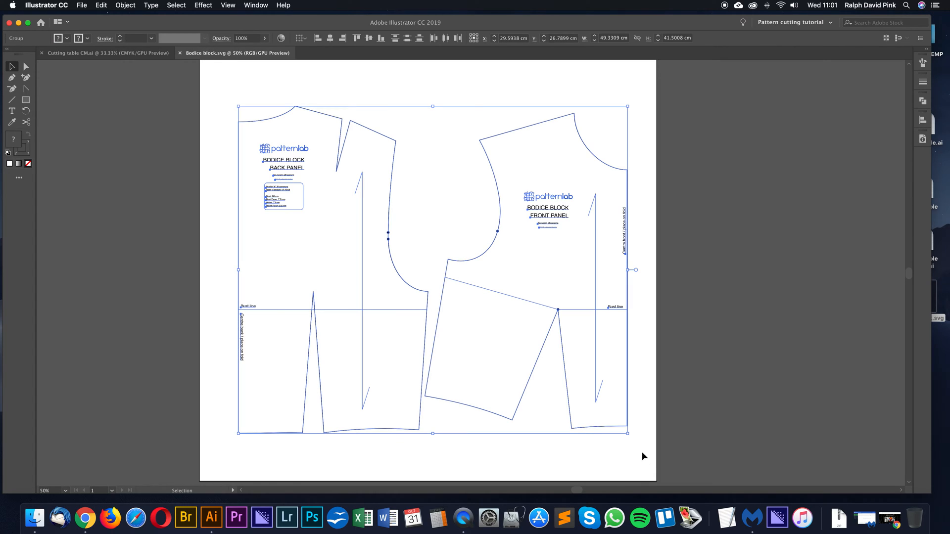
pyautogui.moveTo(439, 177)
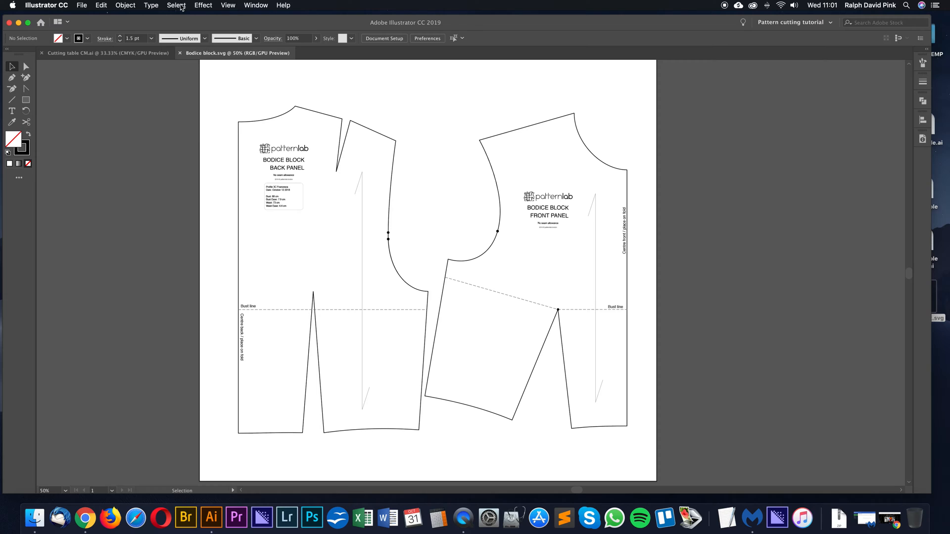
pyautogui.press('cmd+a')
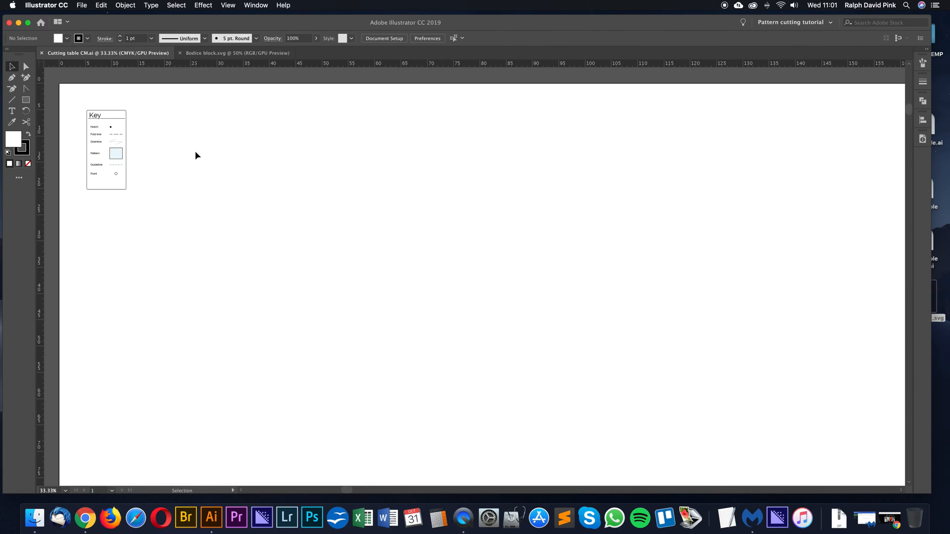
# Paste the bodice block onto Cutting table CM and zoom in to 50%
pyautogui.click(101, 5)
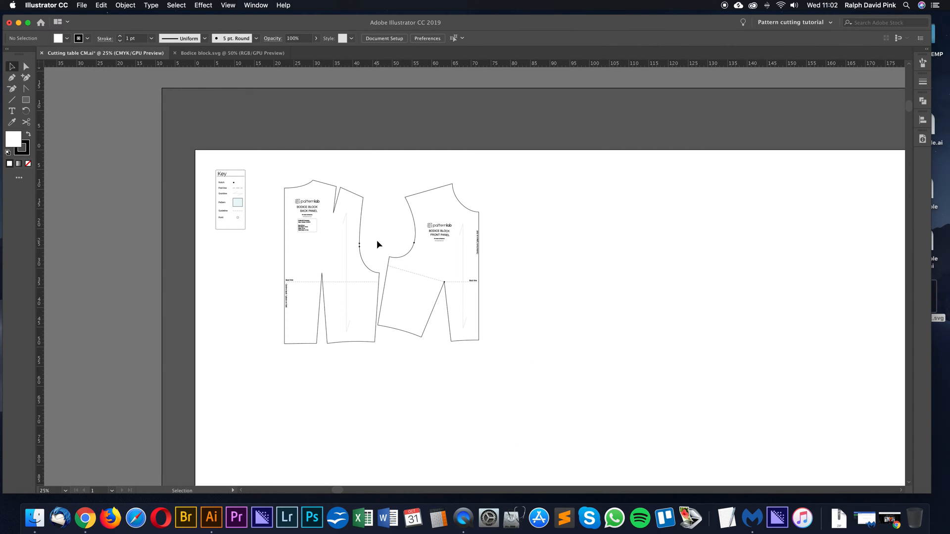
pyautogui.click(440, 230)
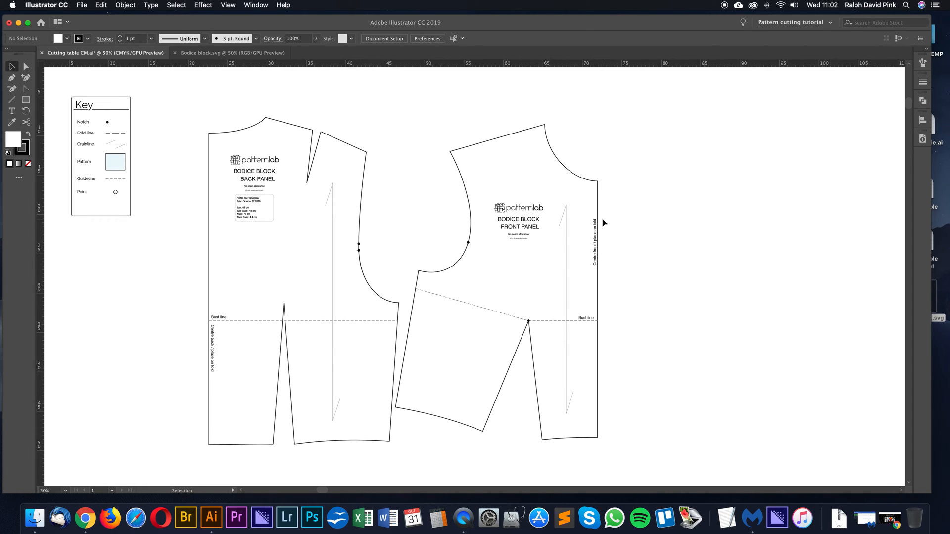
pyautogui.moveTo(495, 191)
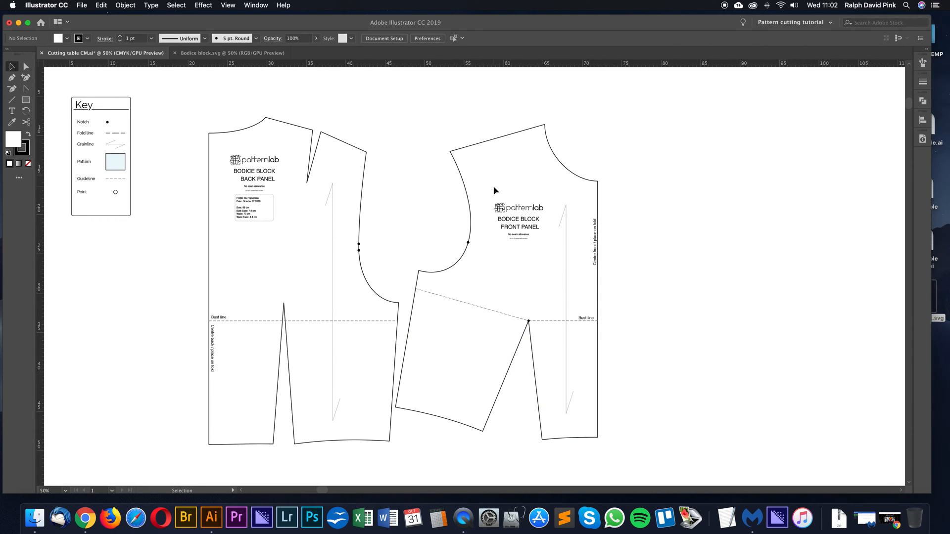
# Close the Bodice block.svg tab, leaving Cutting table CM open
pyautogui.click(232, 53)
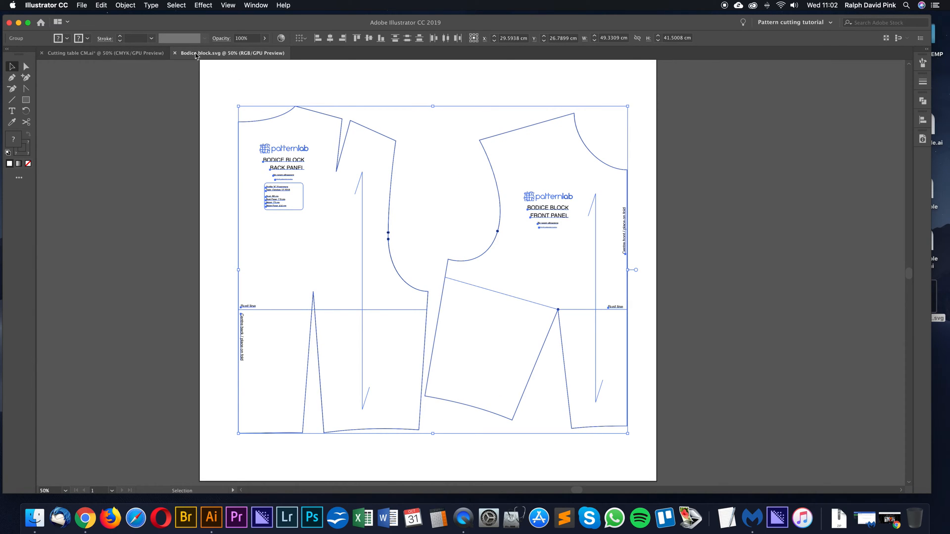
pyautogui.click(103, 53)
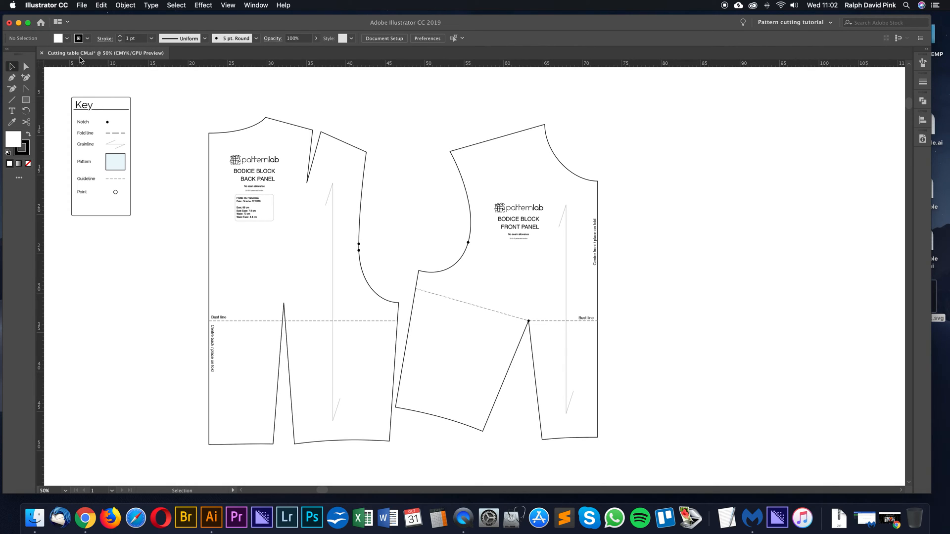
pyautogui.click(82, 4)
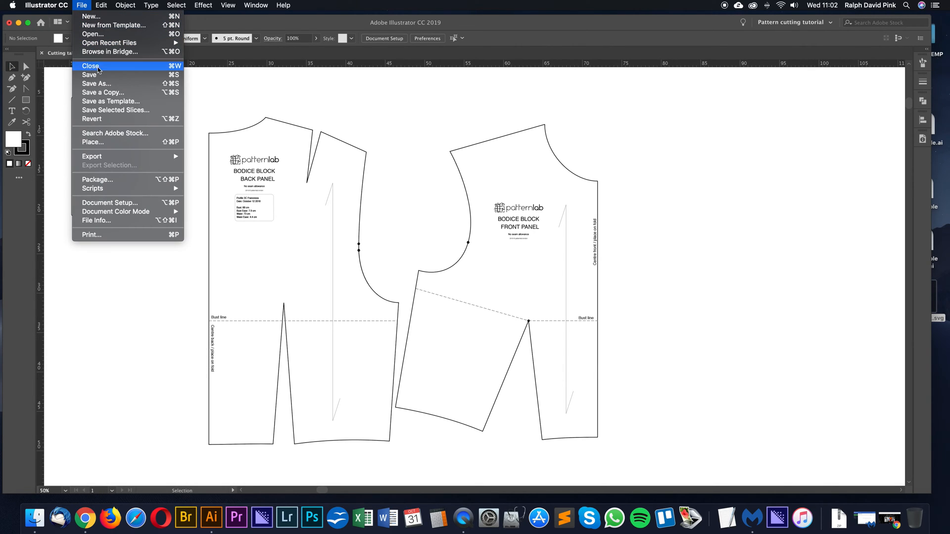
# Save the cutting table to the Desktop as a new 'Francesca bodice block' pattern-cutting Illustrator file
pyautogui.click(96, 84)
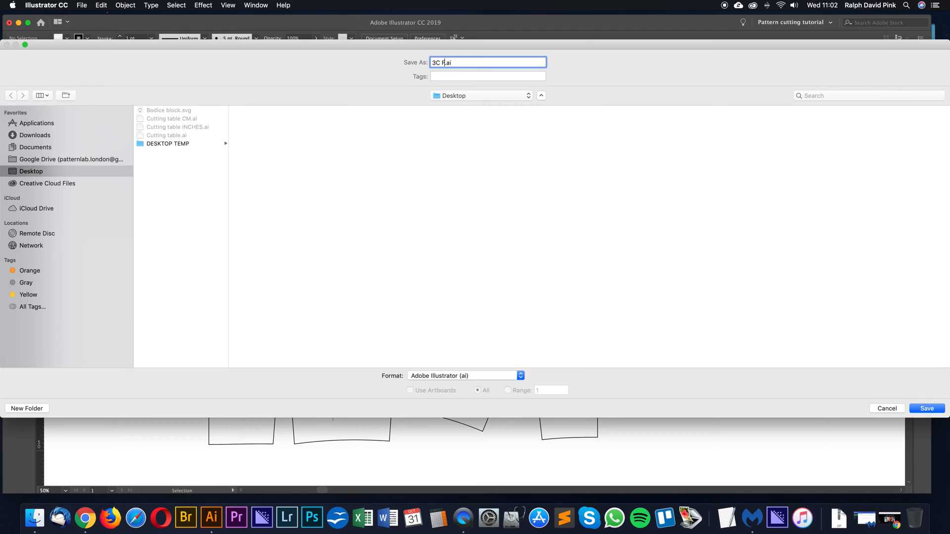
pyautogui.write('Francesca')
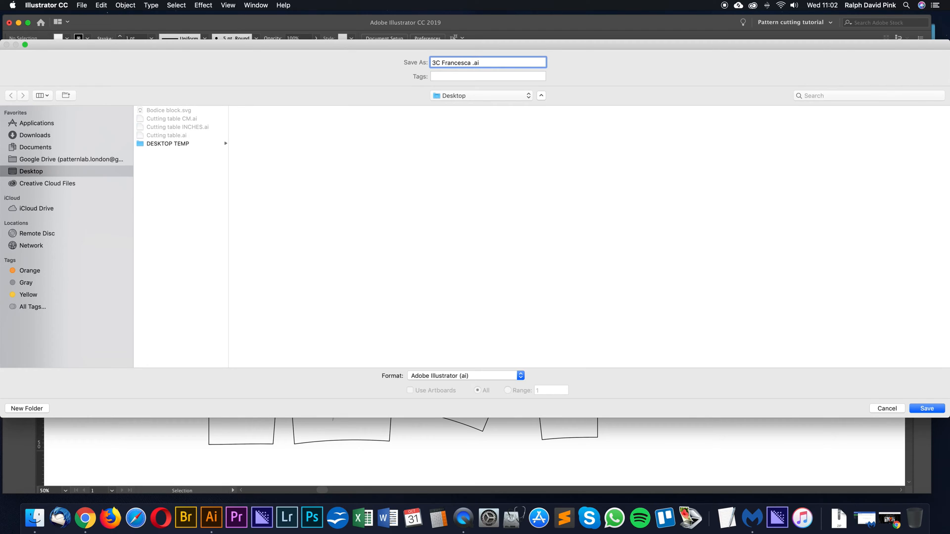
pyautogui.write('b')
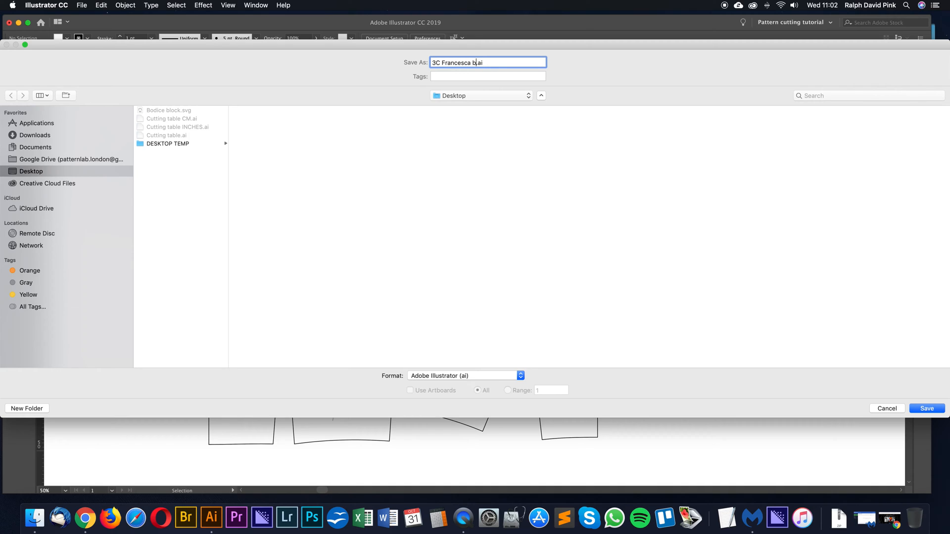
pyautogui.write('odice block tu')
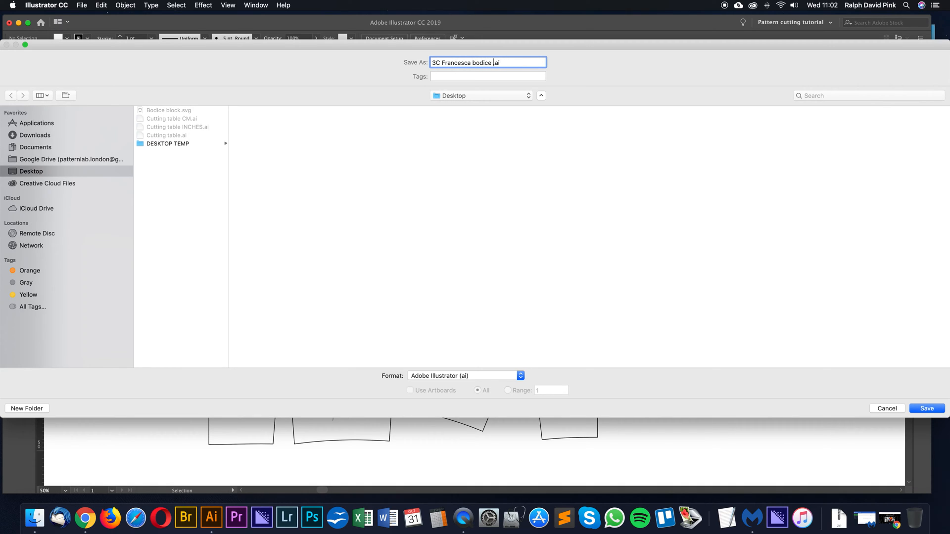
pyautogui.write('pattern')
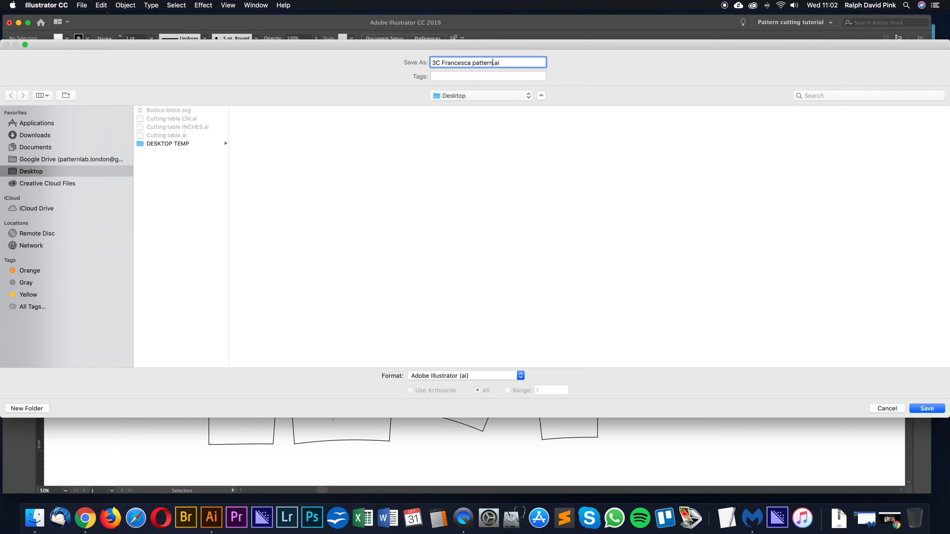
pyautogui.write('cutting in adobe illustrator tutorial.ai')
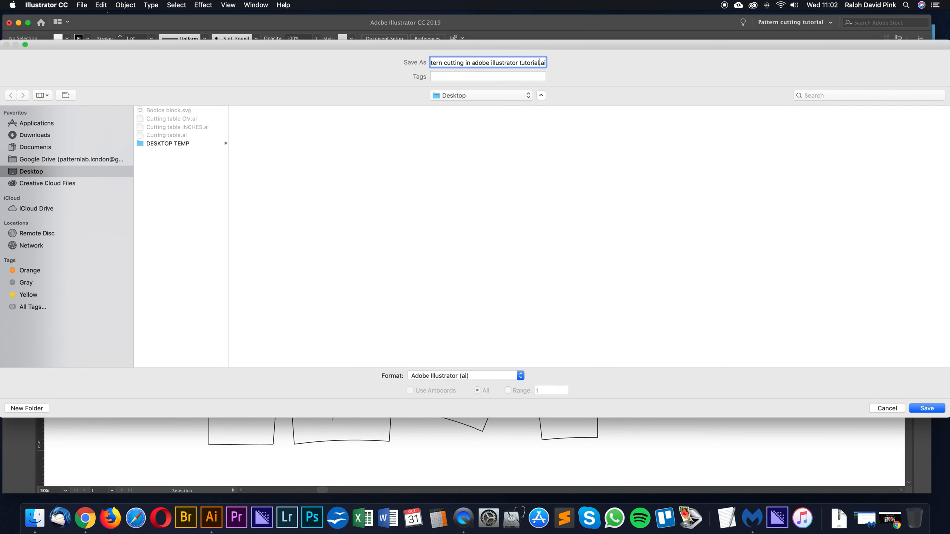
pyautogui.click(926, 408)
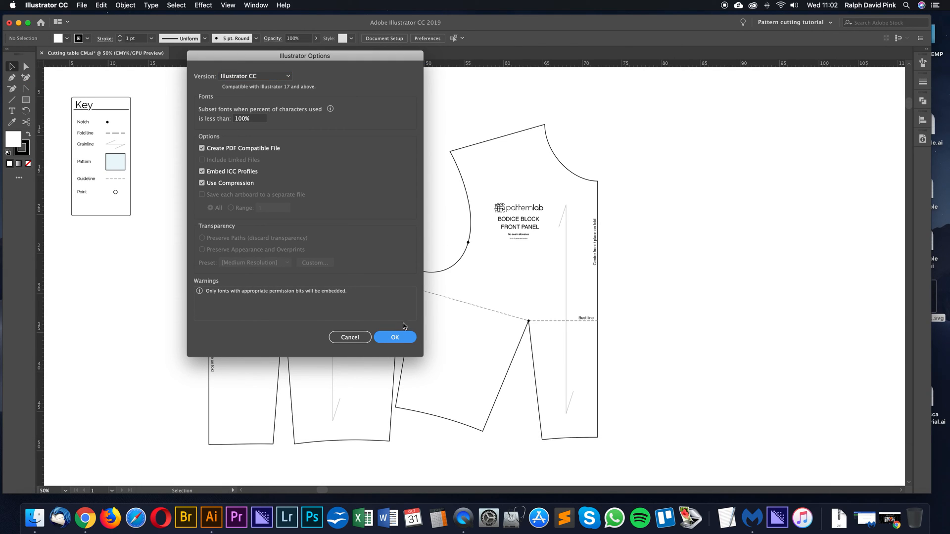
pyautogui.click(394, 338)
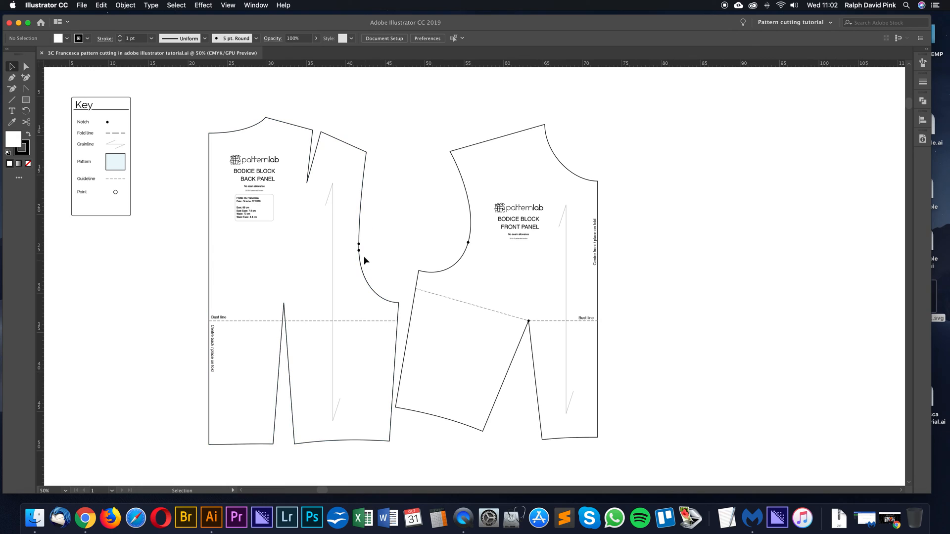
pyautogui.click(359, 246)
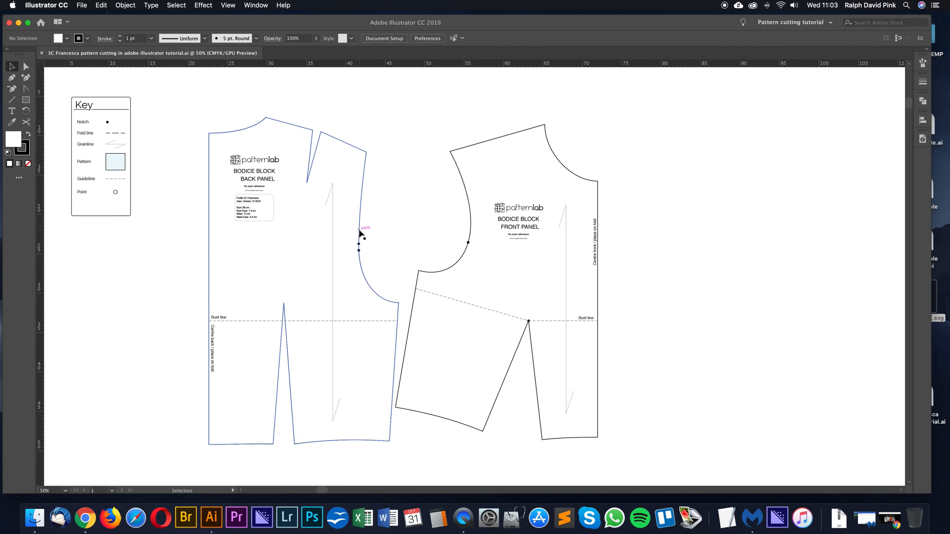
pyautogui.click(399, 226)
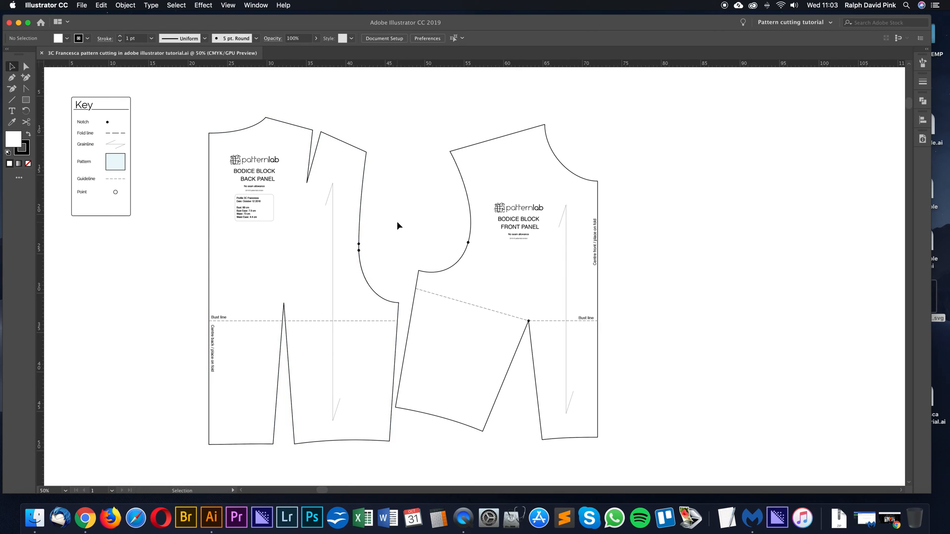
pyautogui.click(461, 149)
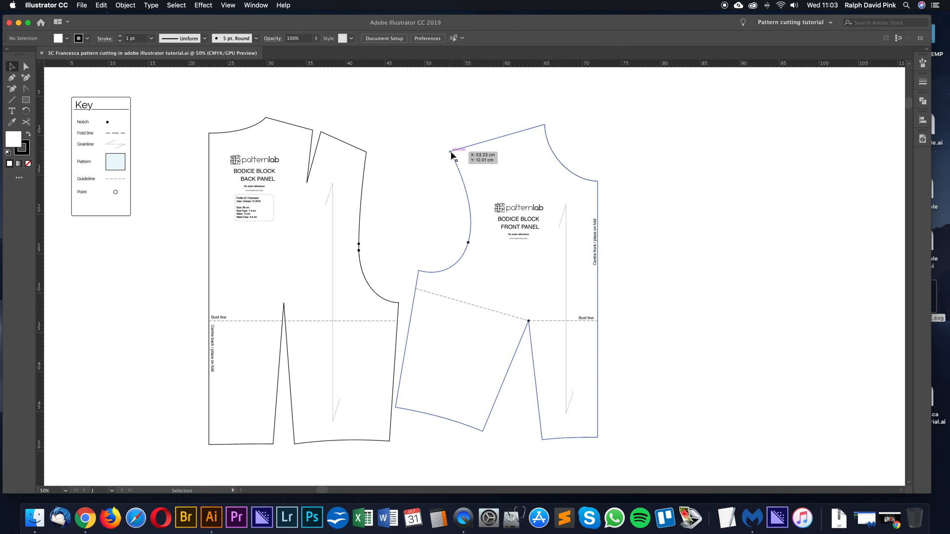
pyautogui.moveTo(495, 140)
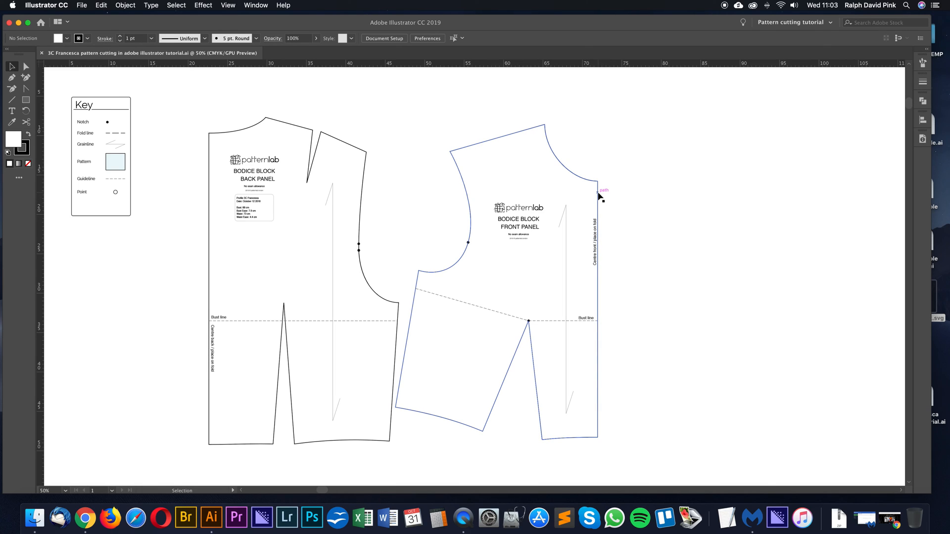
pyautogui.moveTo(454, 161)
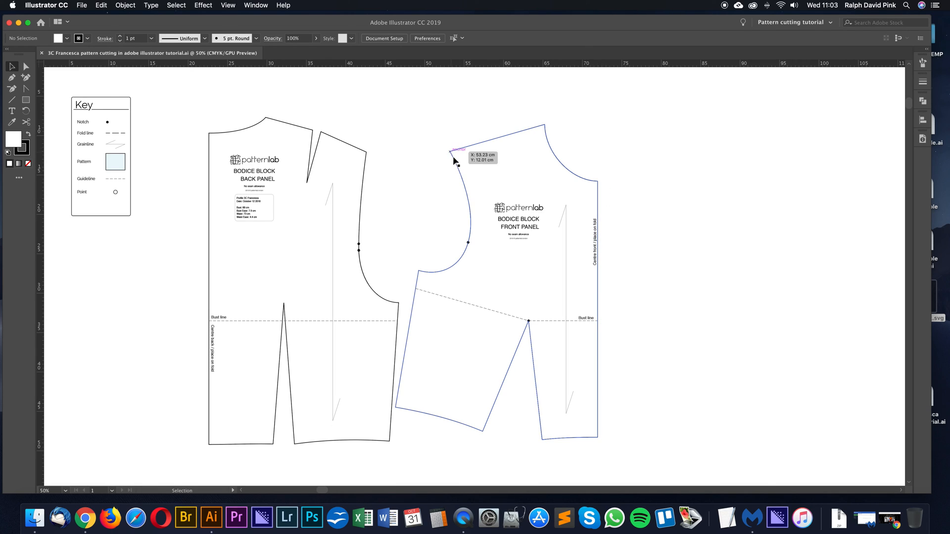